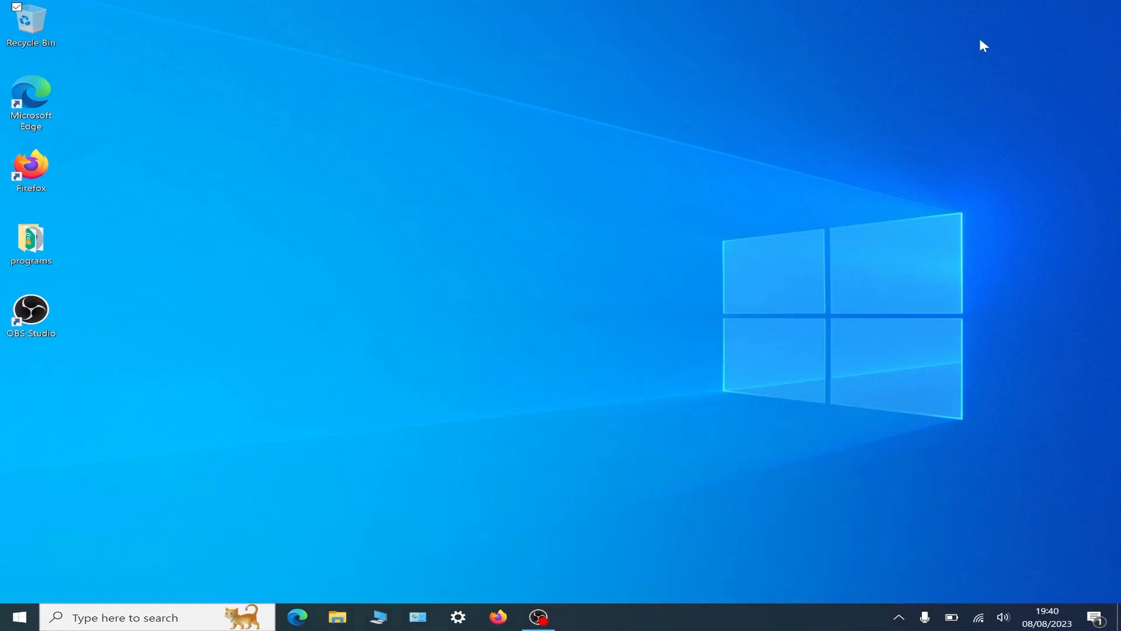
pyautogui.moveTo(746, 327)
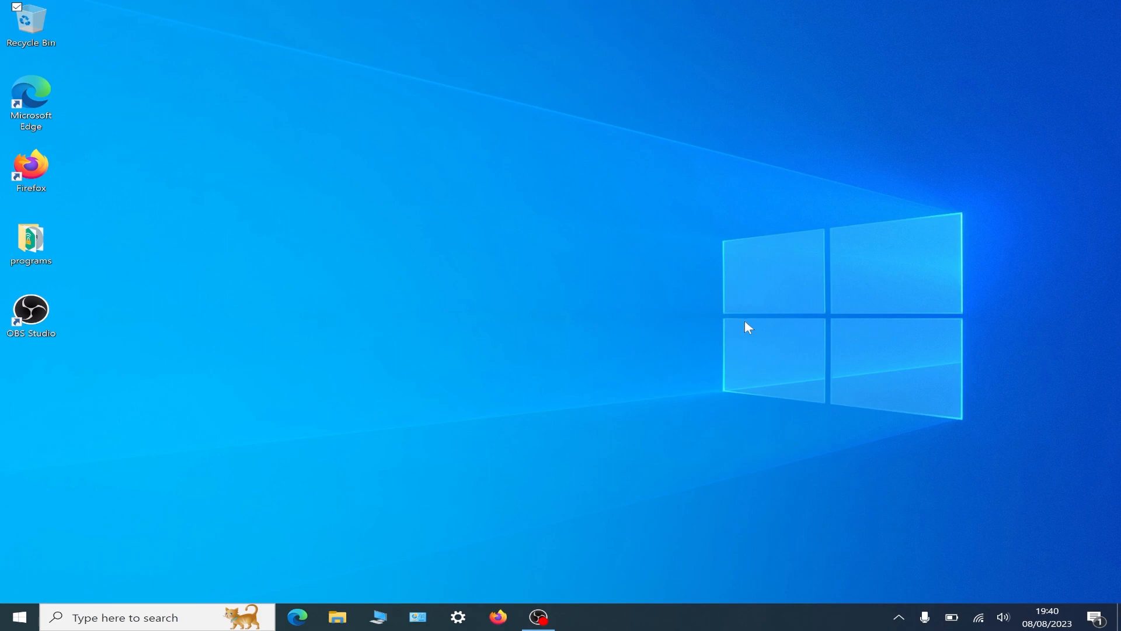
pyautogui.moveTo(378, 616)
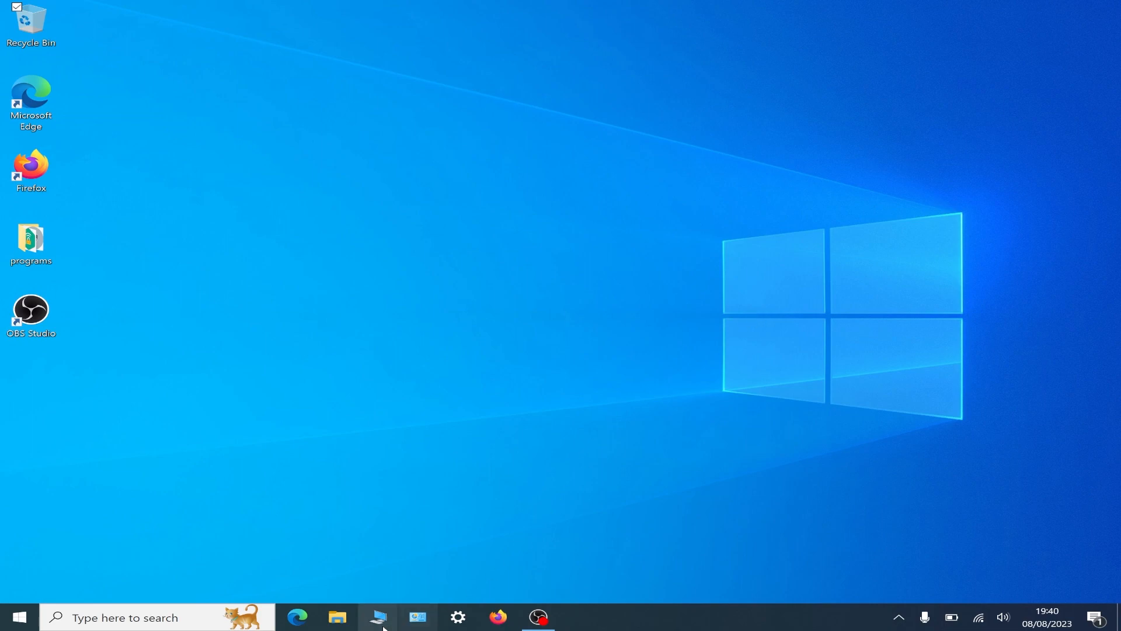
# Show the PC's About specs (Windows 10 Pro 22H2, 8 GB RAM), then Task Manager's memory usage.
pyautogui.click(456, 617)
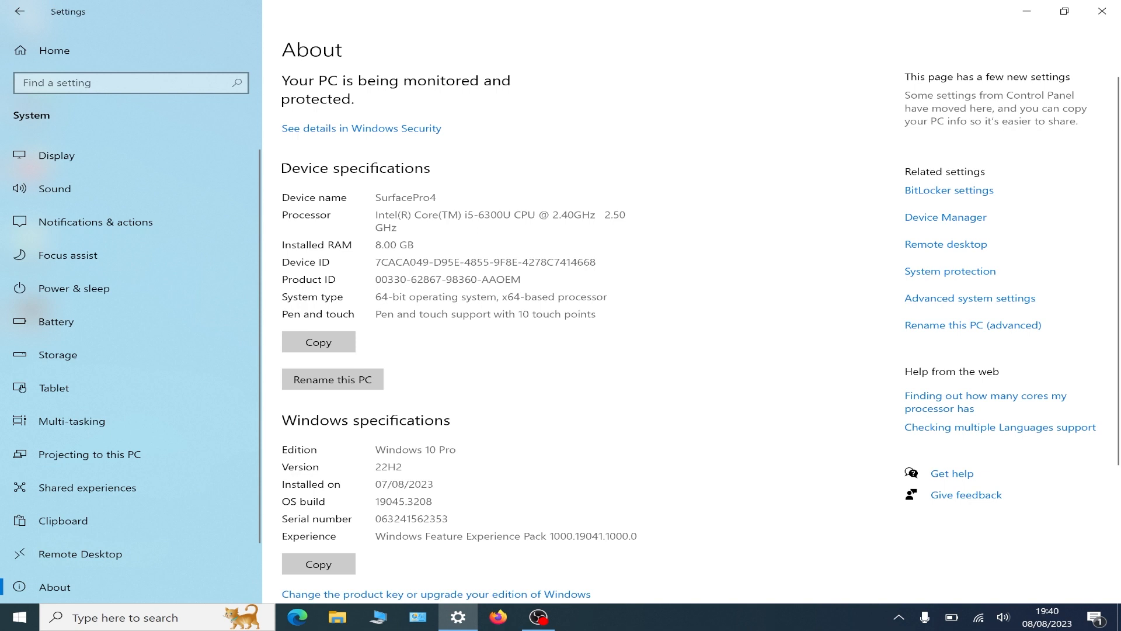
pyautogui.scroll(-3)
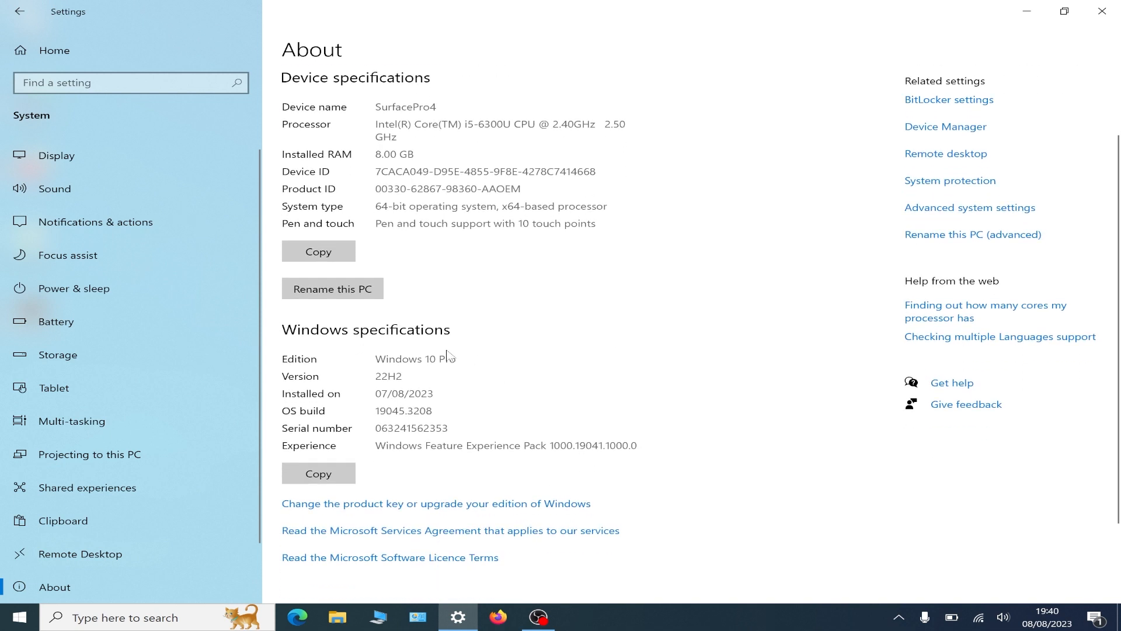
pyautogui.moveTo(472, 370)
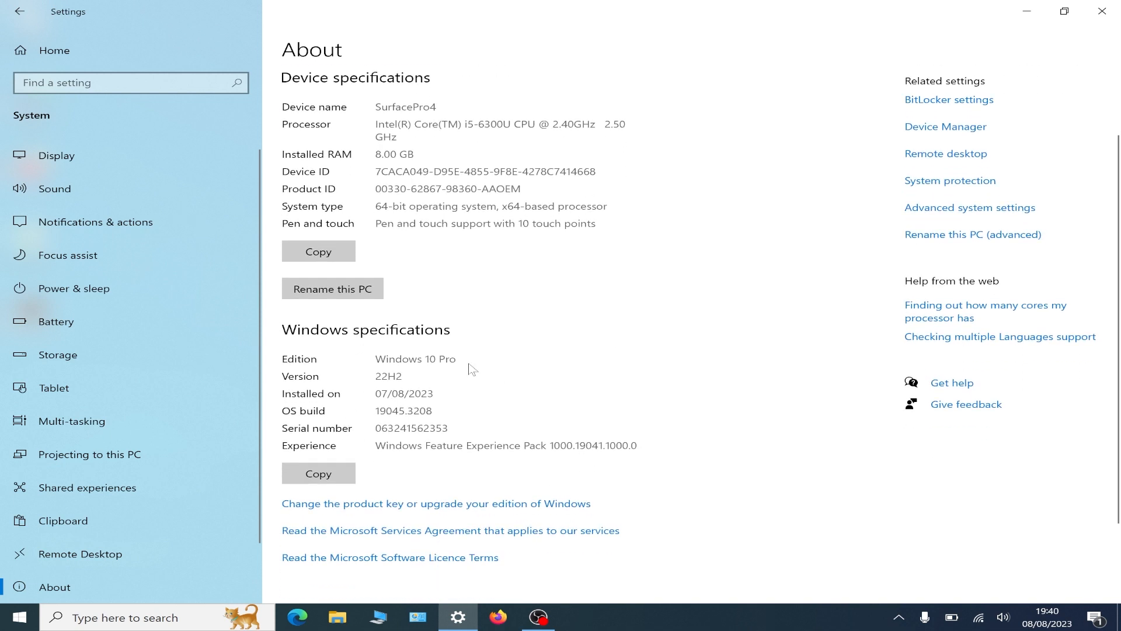
pyautogui.moveTo(492, 409)
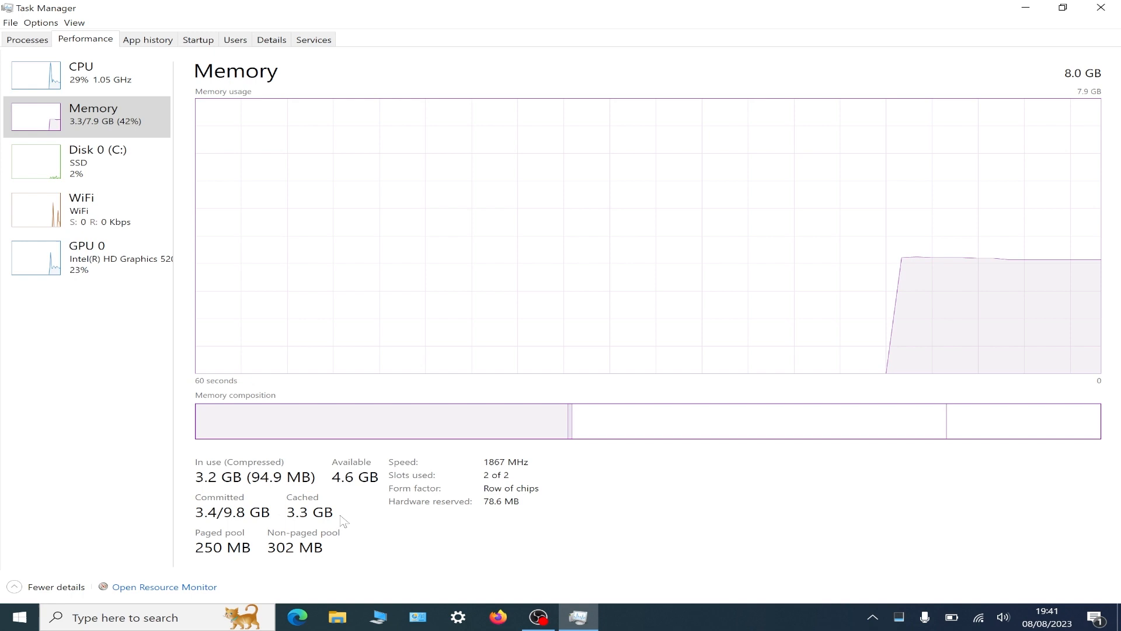
pyautogui.click(498, 616)
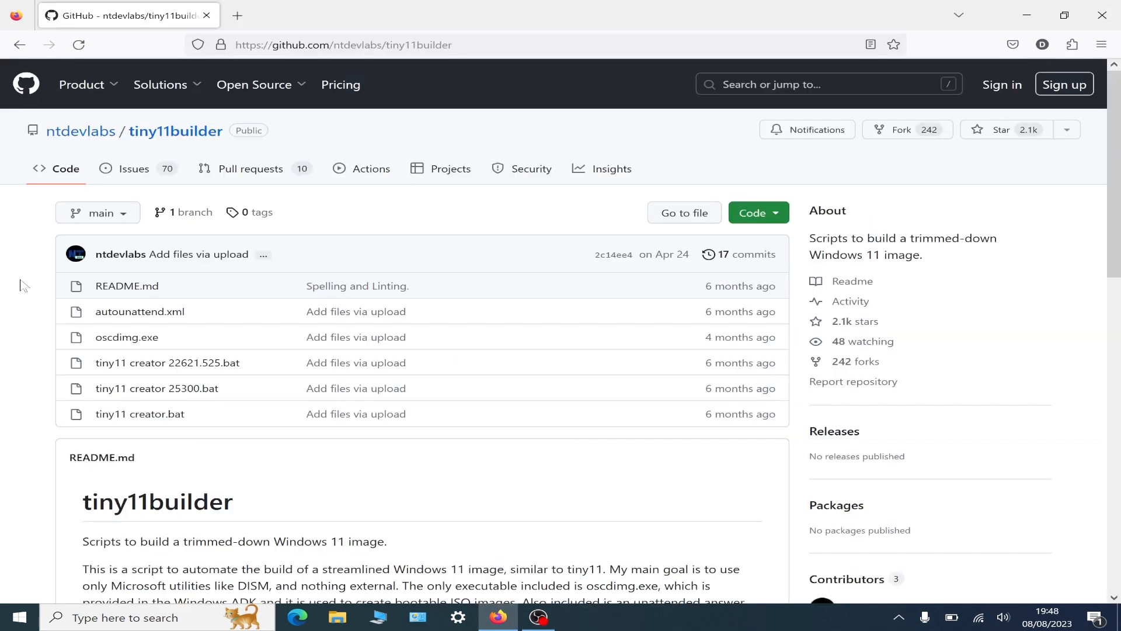
pyautogui.moveTo(100, 188)
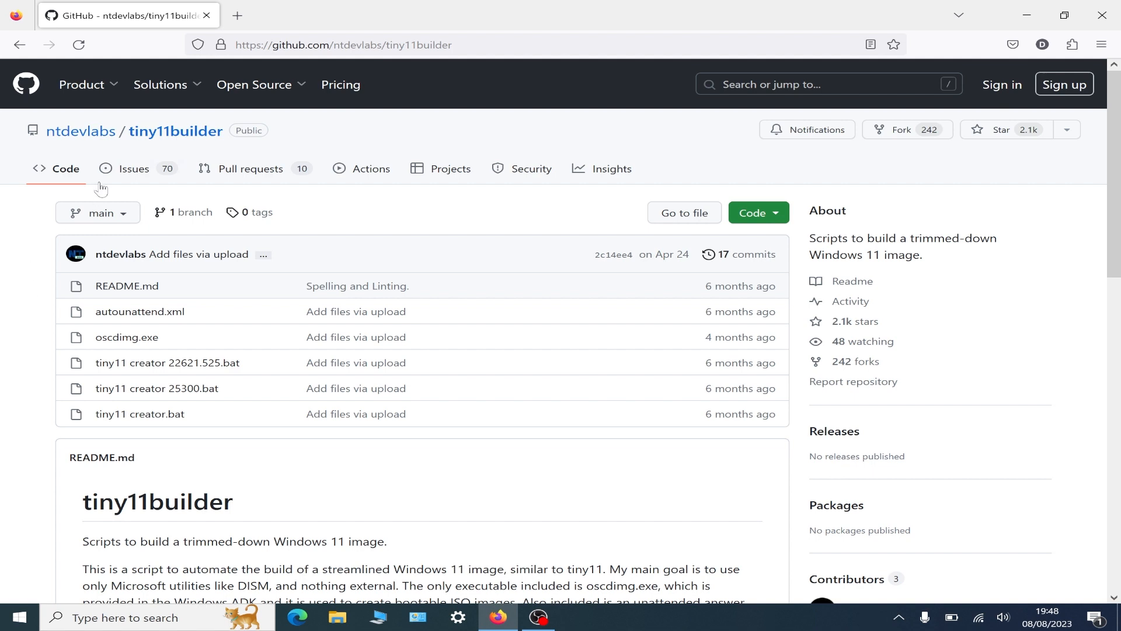
pyautogui.moveTo(175, 130)
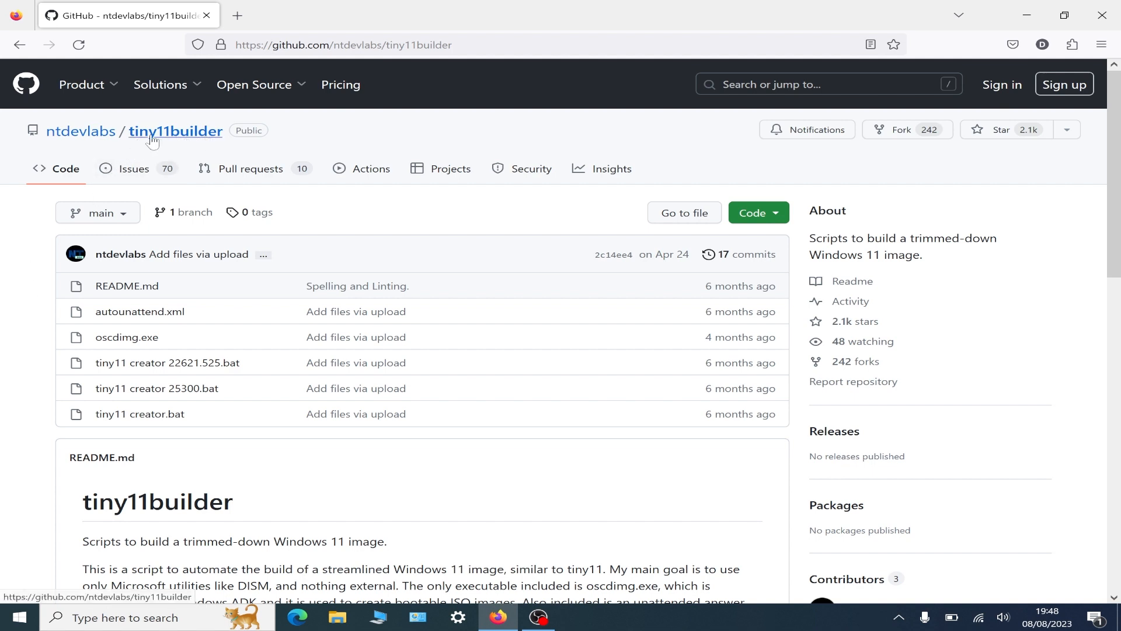
pyautogui.moveTo(20, 289)
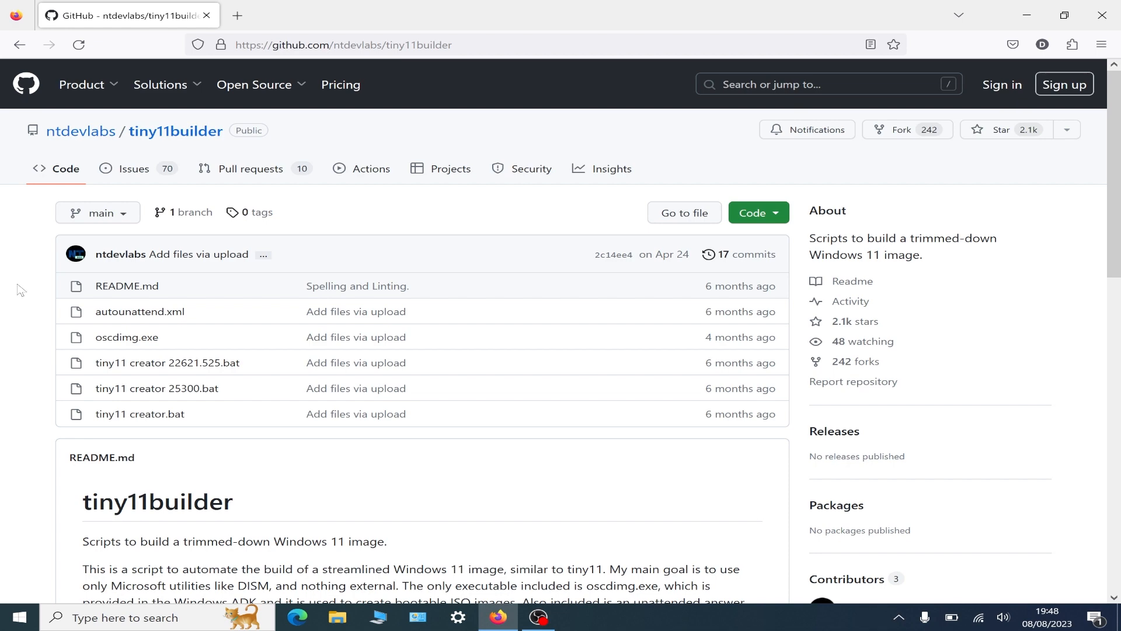
pyautogui.scroll(-3)
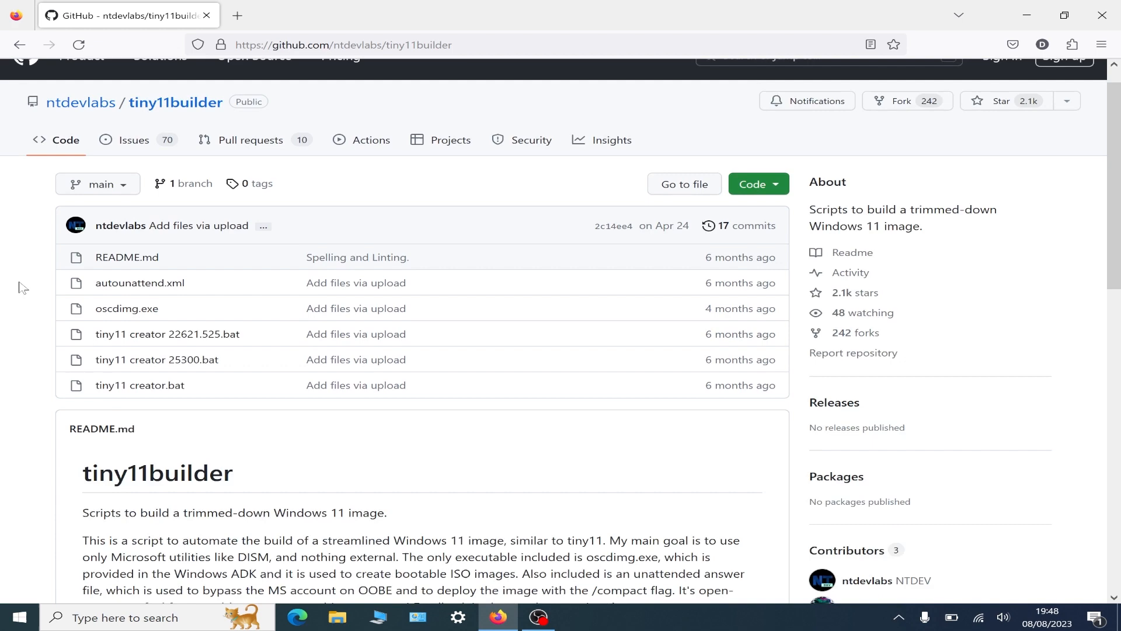
pyautogui.scroll(-3)
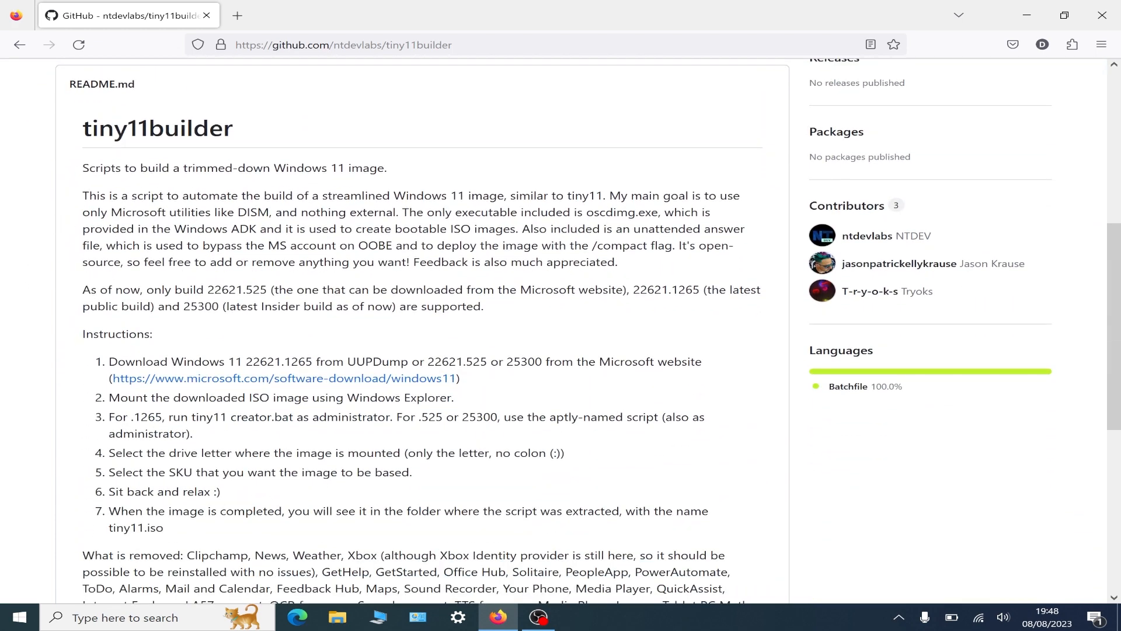
pyautogui.scroll(-3)
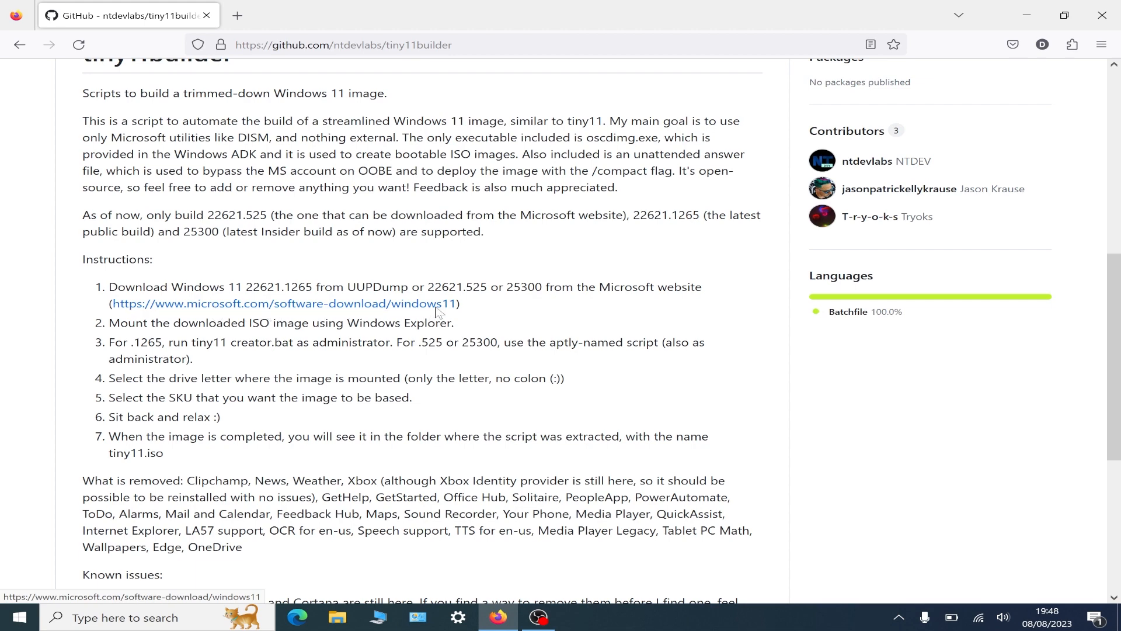
pyautogui.scroll(-3)
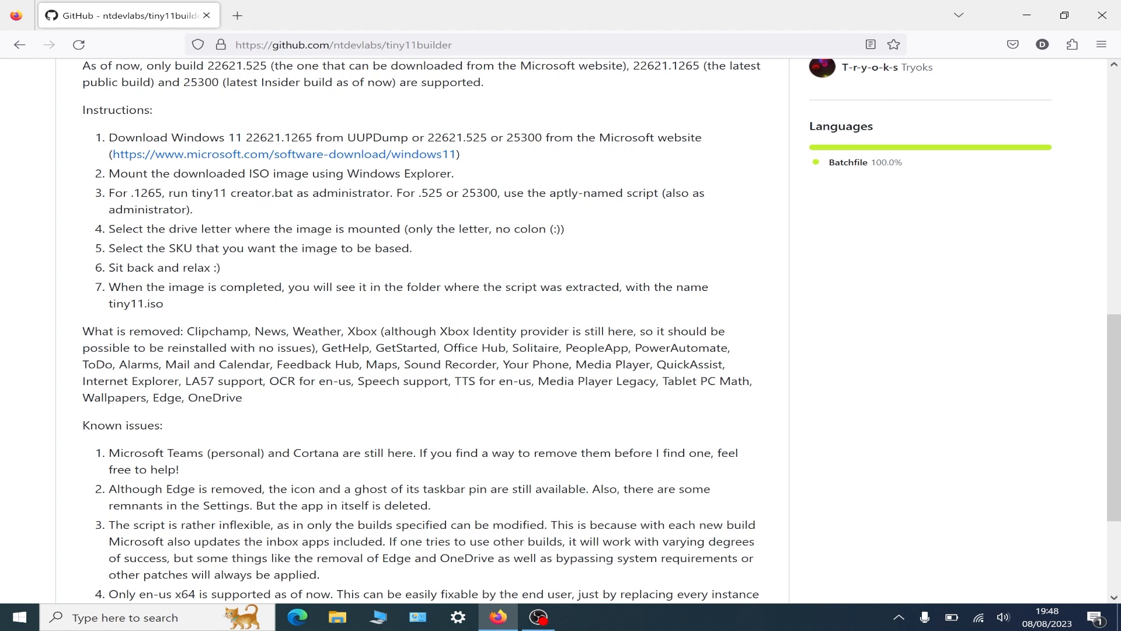
pyautogui.scroll(3)
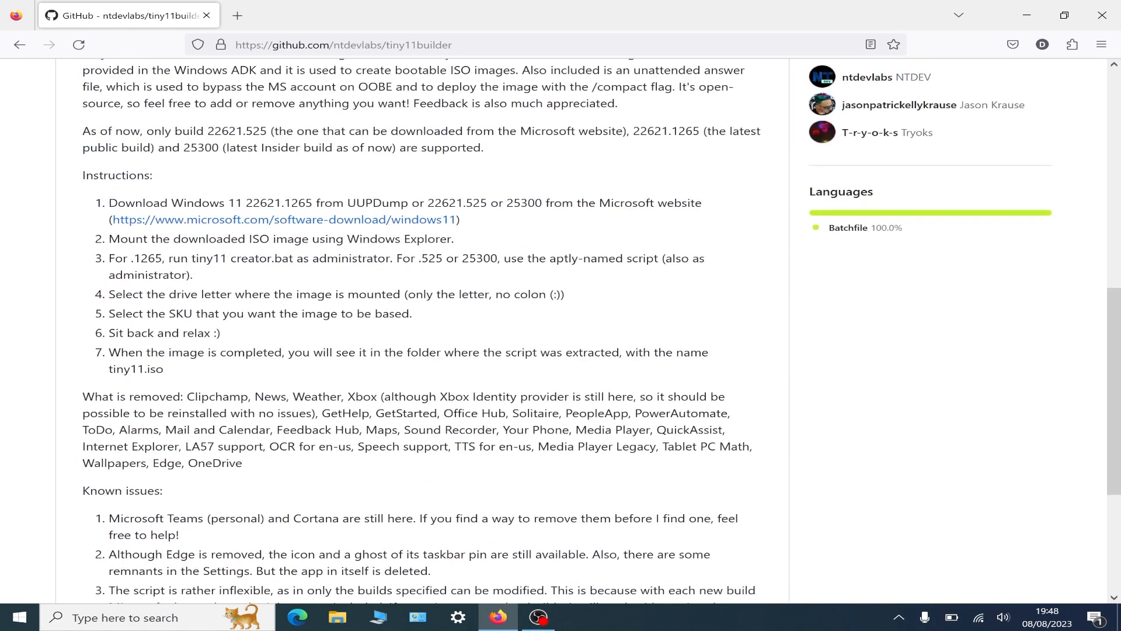
pyautogui.scroll(3)
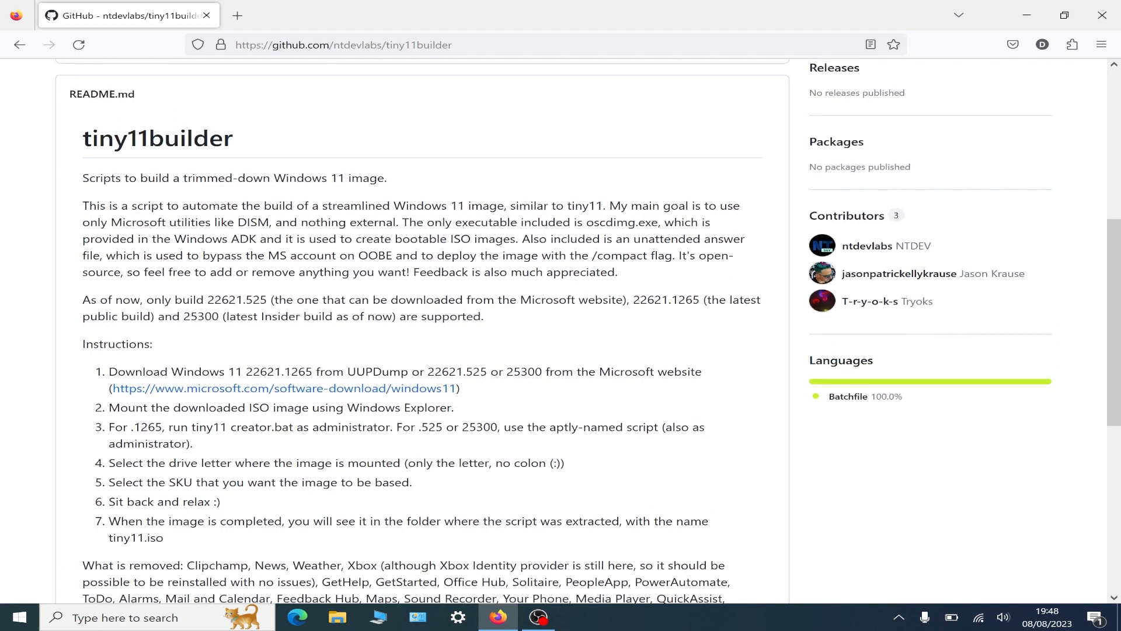
pyautogui.scroll(-3)
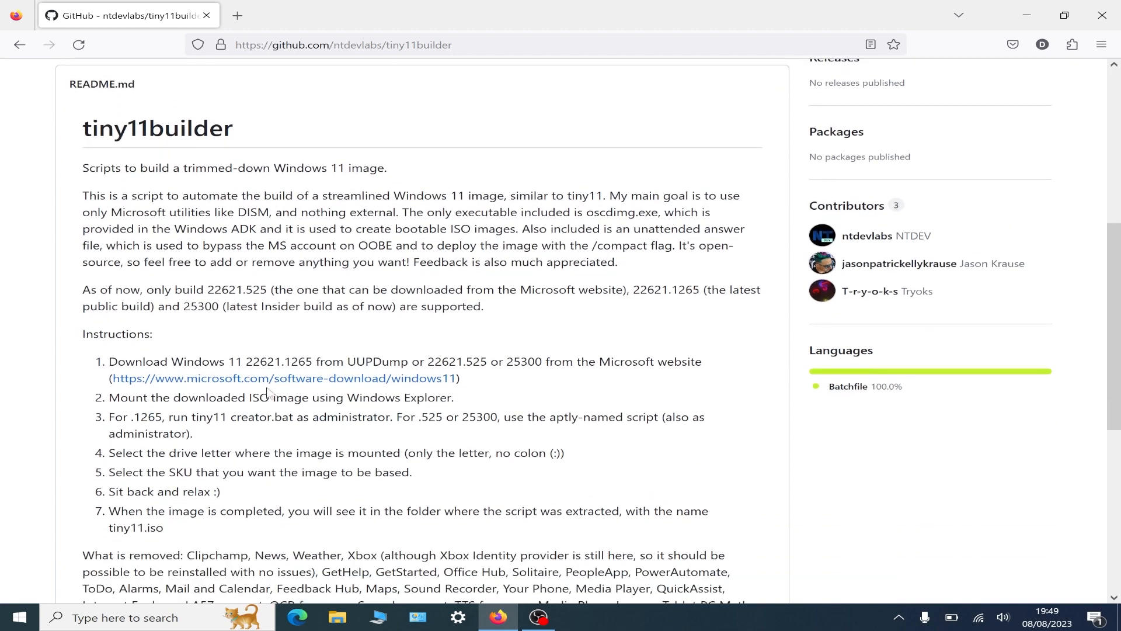
pyautogui.scroll(3)
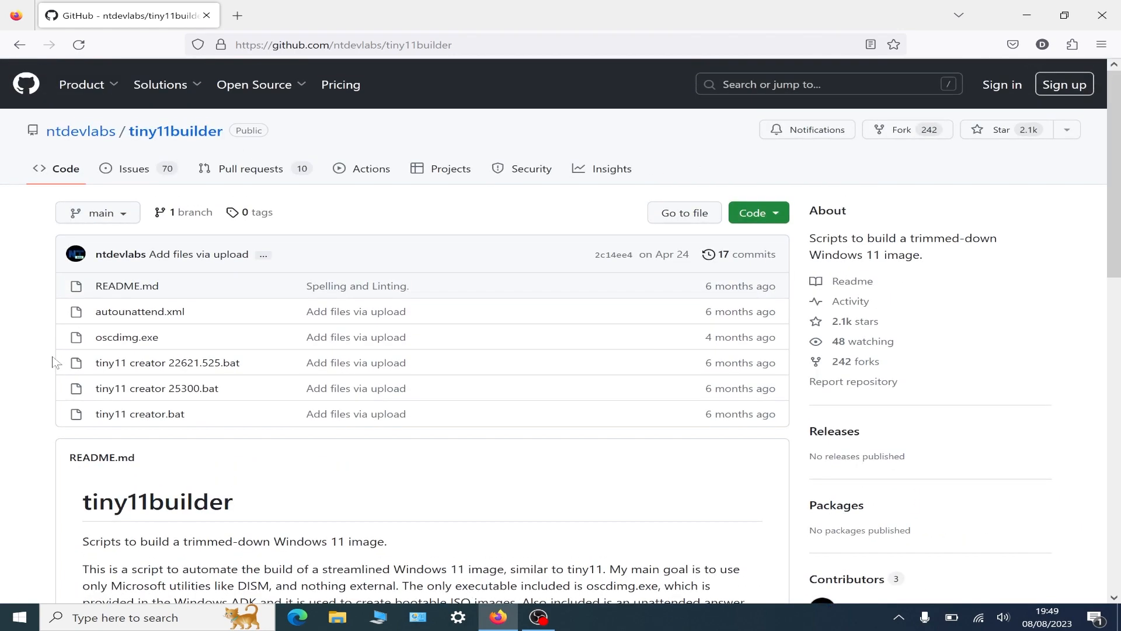
pyautogui.scroll(-3)
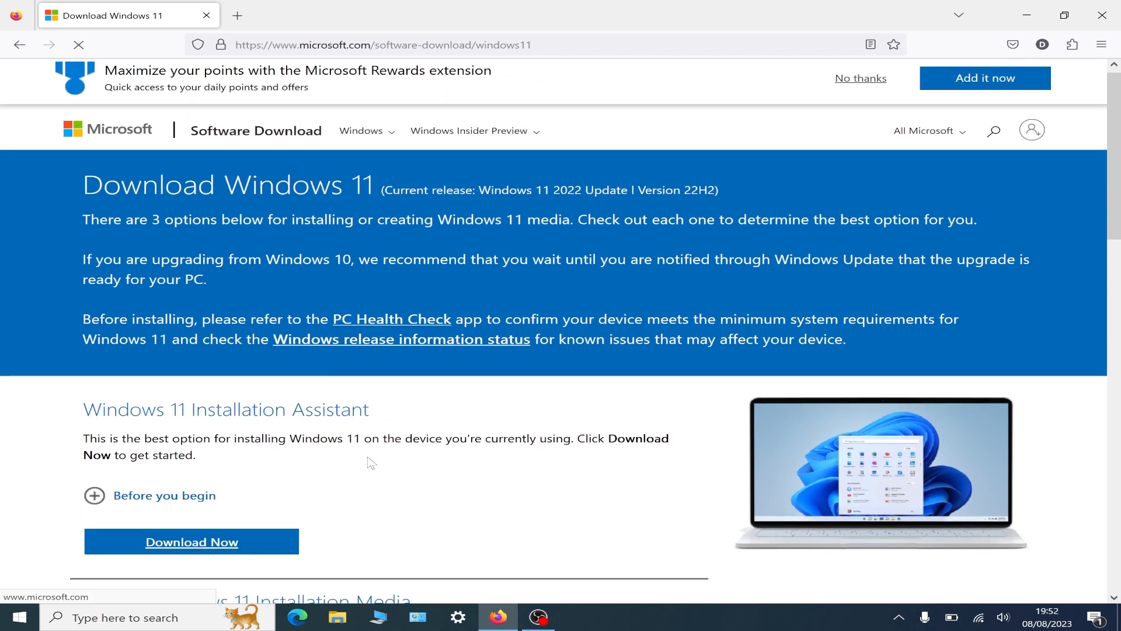
# At the Windows 11 Disk Image (ISO) section, choose the Windows 11 multi-edition x64 ISO download.
pyautogui.scroll(-3)
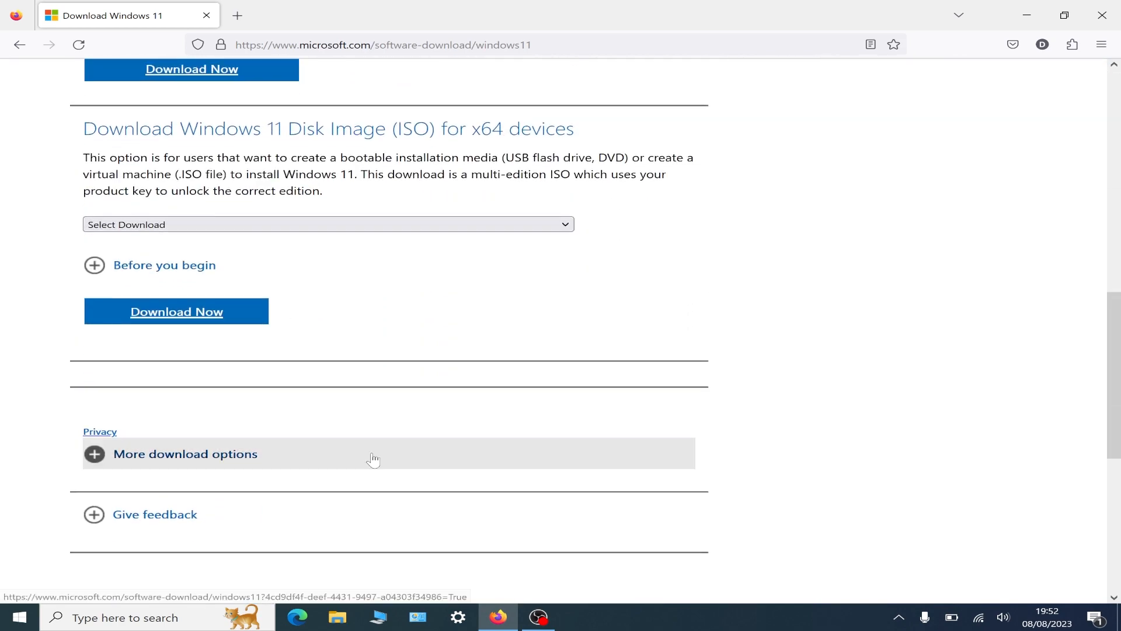
pyautogui.click(328, 224)
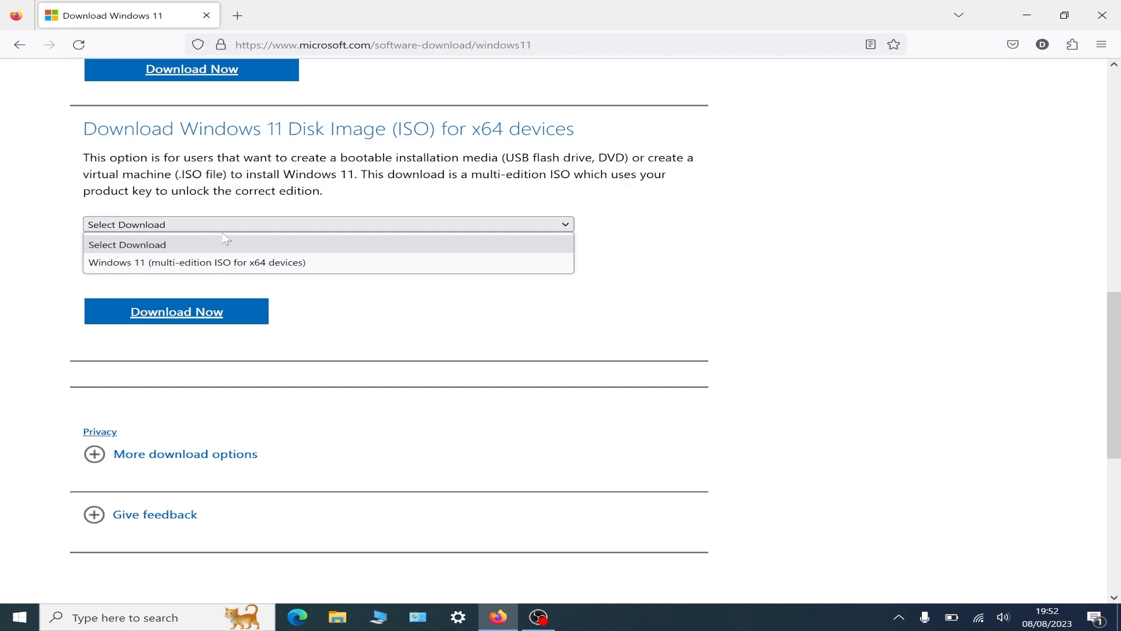
pyautogui.click(195, 263)
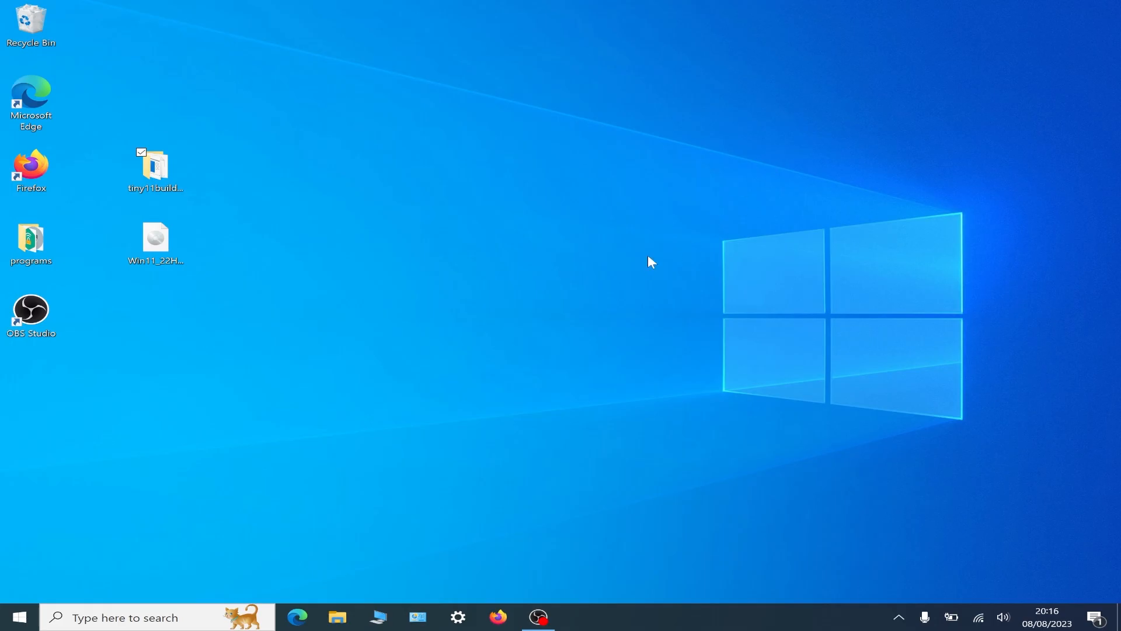
# Mount the downloaded Windows 11 22H2 ISO from the desktop, confirming the security warning.
pyautogui.click(155, 237)
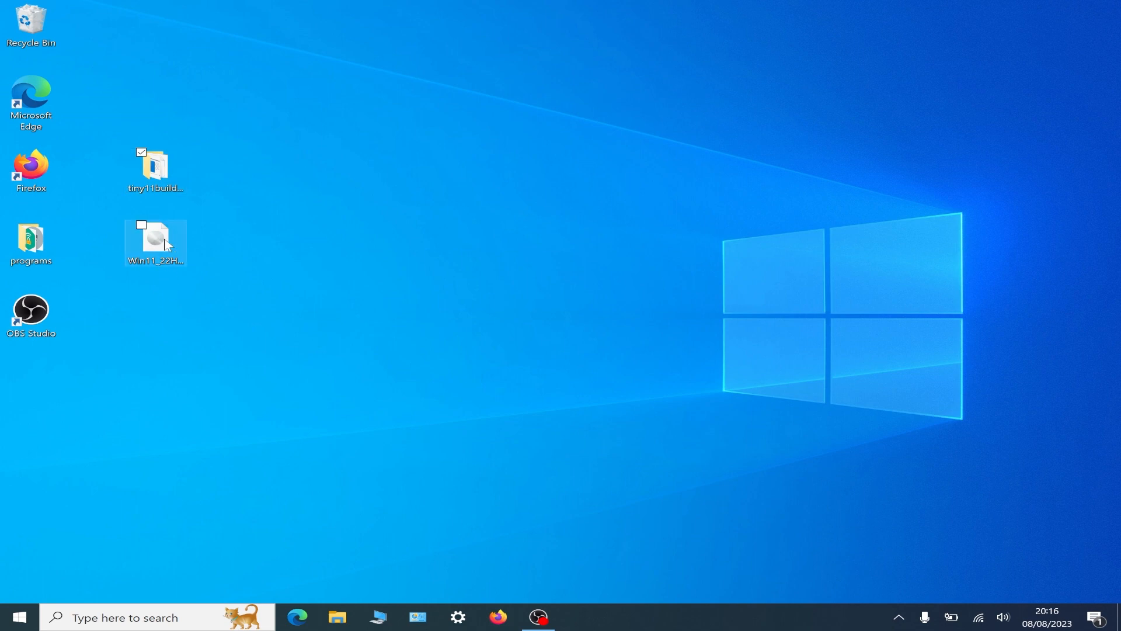
pyautogui.moveTo(180, 220)
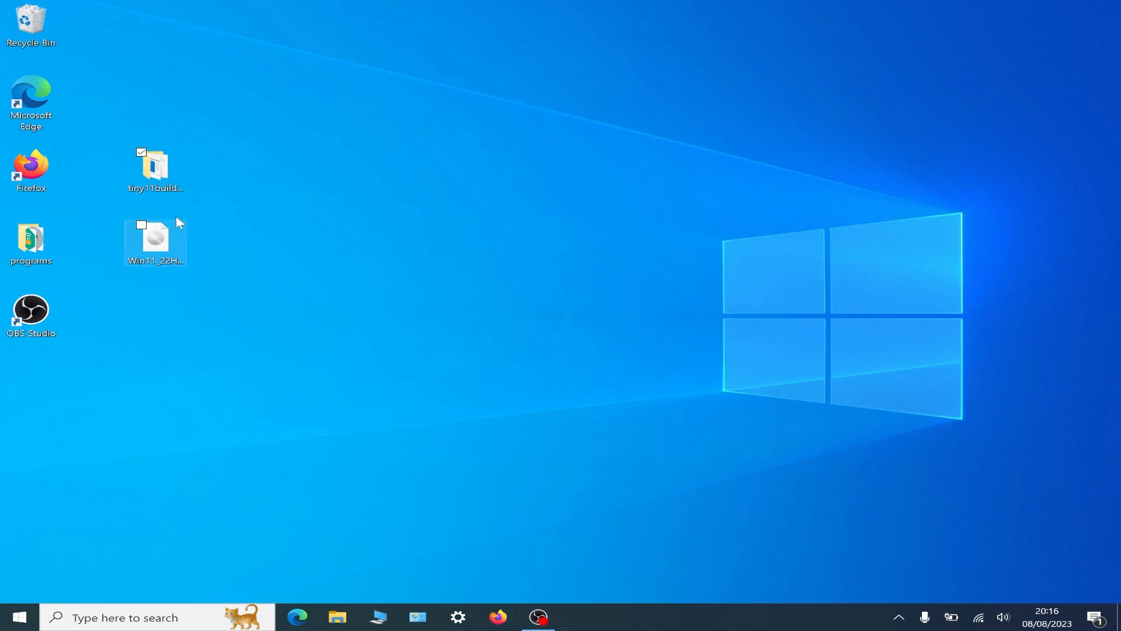
pyautogui.click(155, 168)
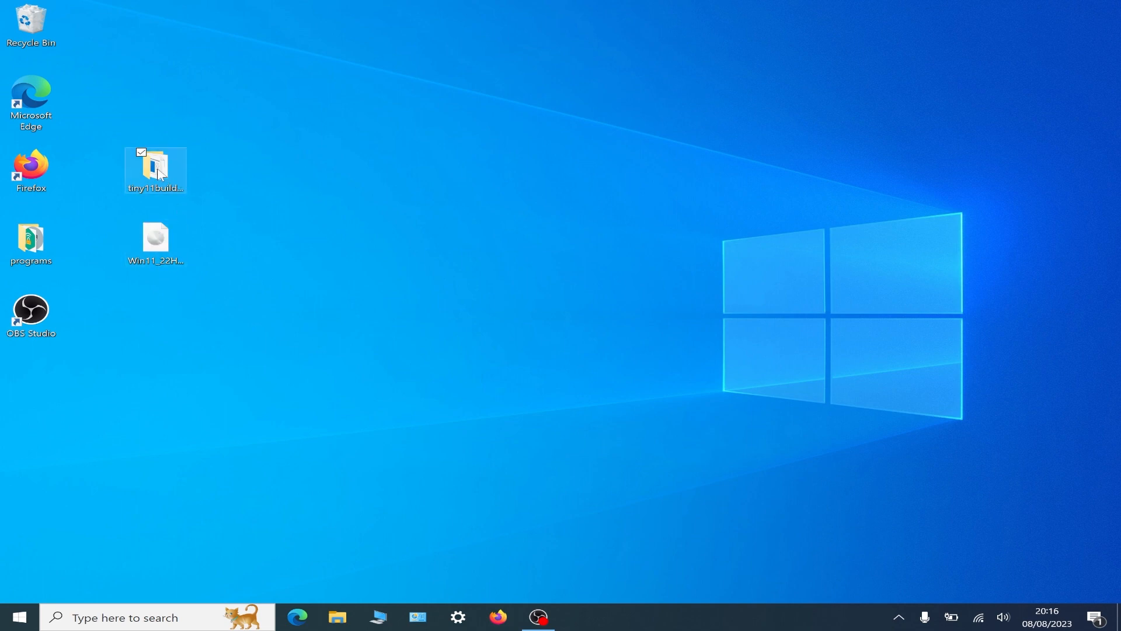
pyautogui.rightClick(155, 240)
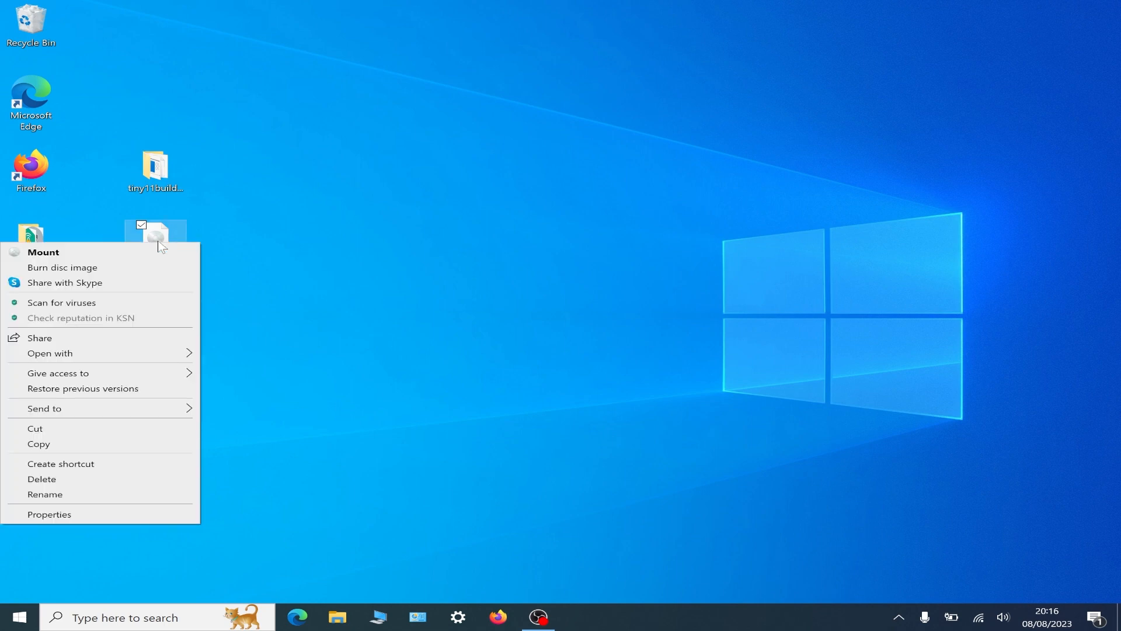
pyautogui.click(43, 252)
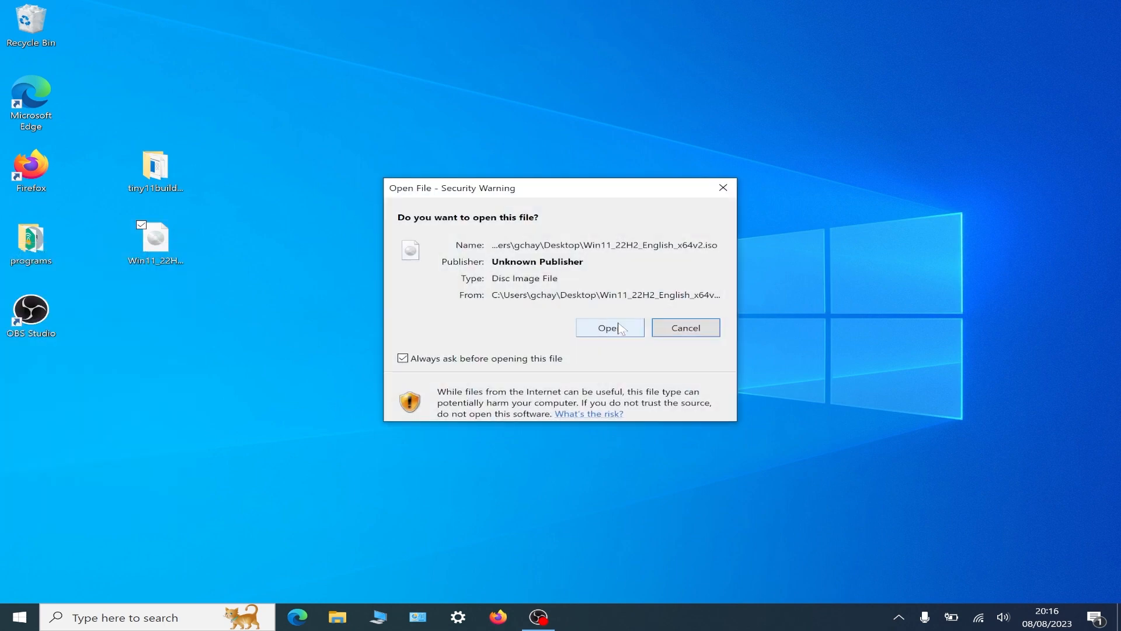
pyautogui.click(608, 327)
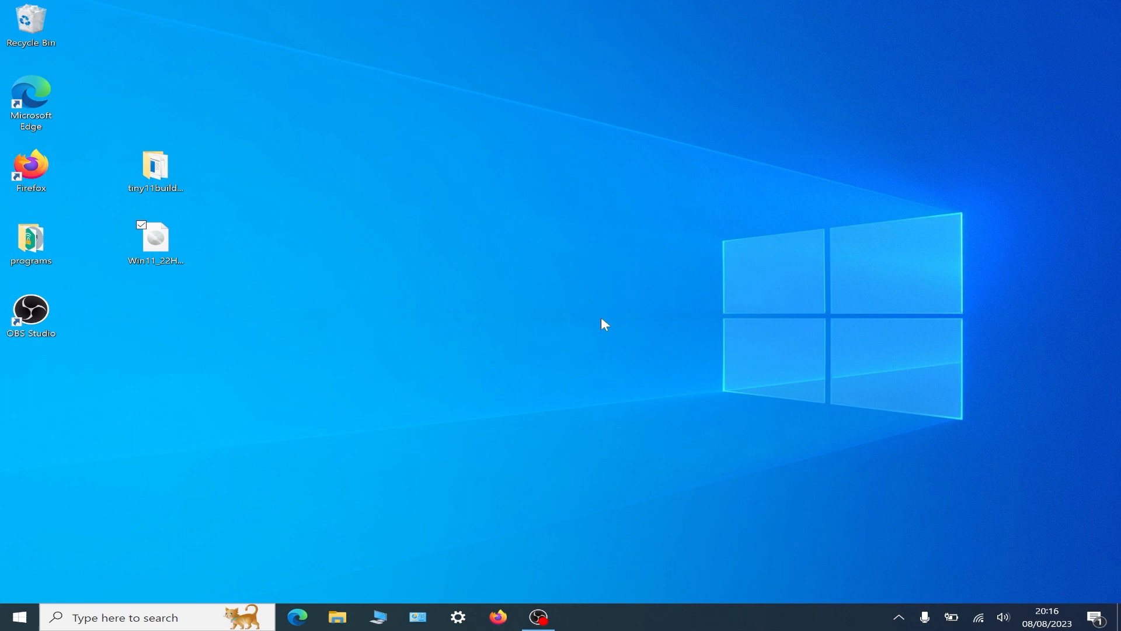
# View the mounted DVD Drive (E:) setup files and close its Explorer window.
pyautogui.click(336, 617)
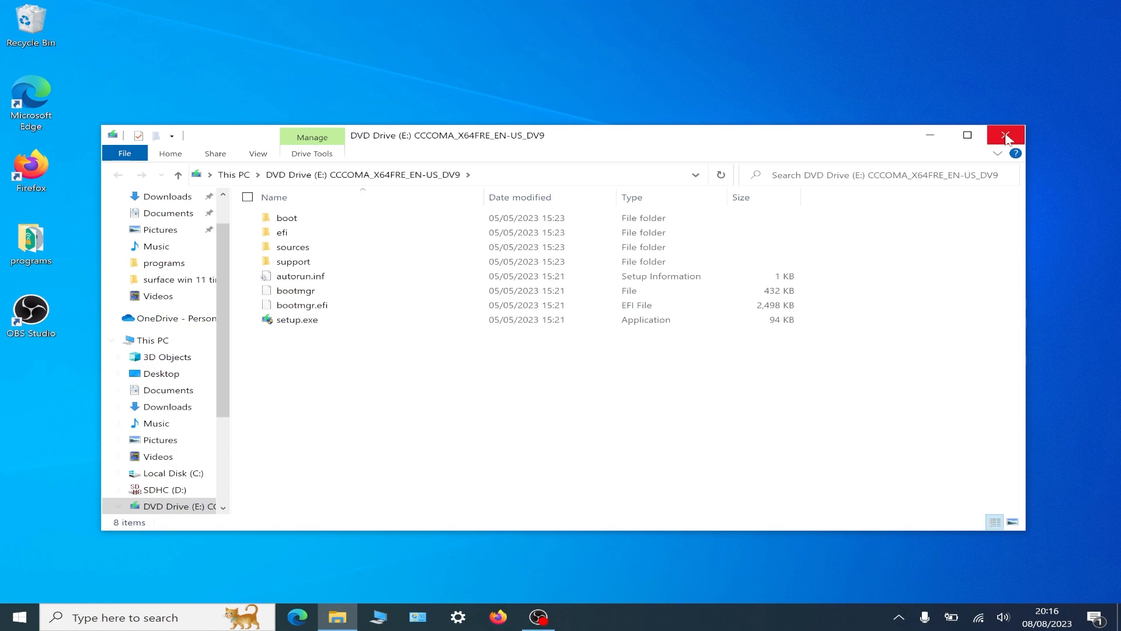
pyautogui.click(1006, 136)
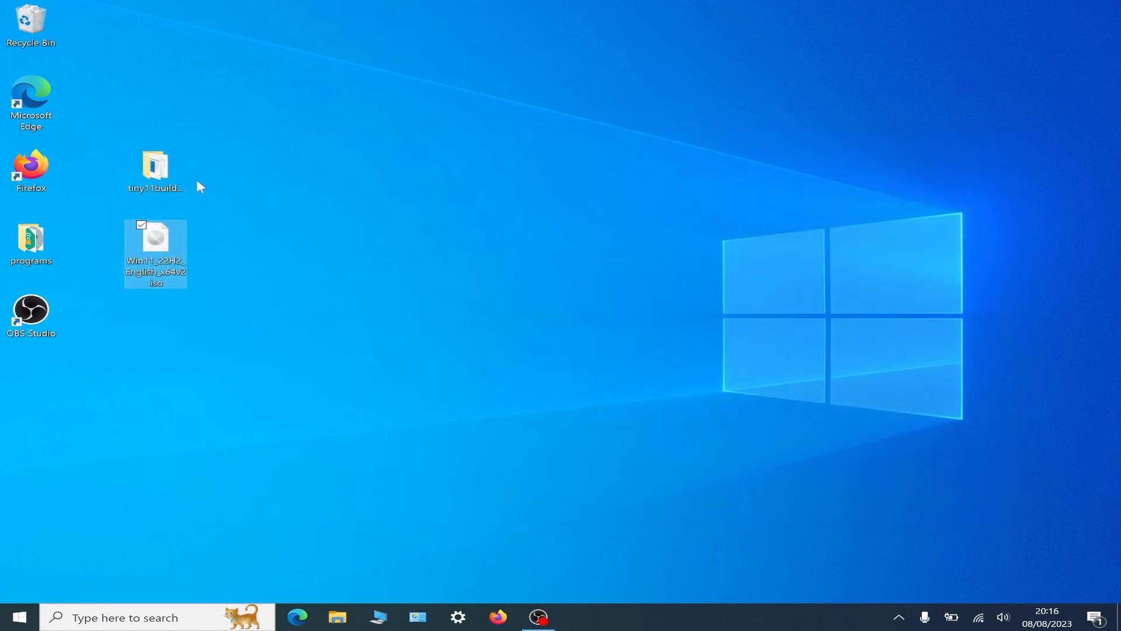
# In tiny11builder-main, run tiny11 creator 22621.525.bat as administrator.
pyautogui.doubleClick(154, 168)
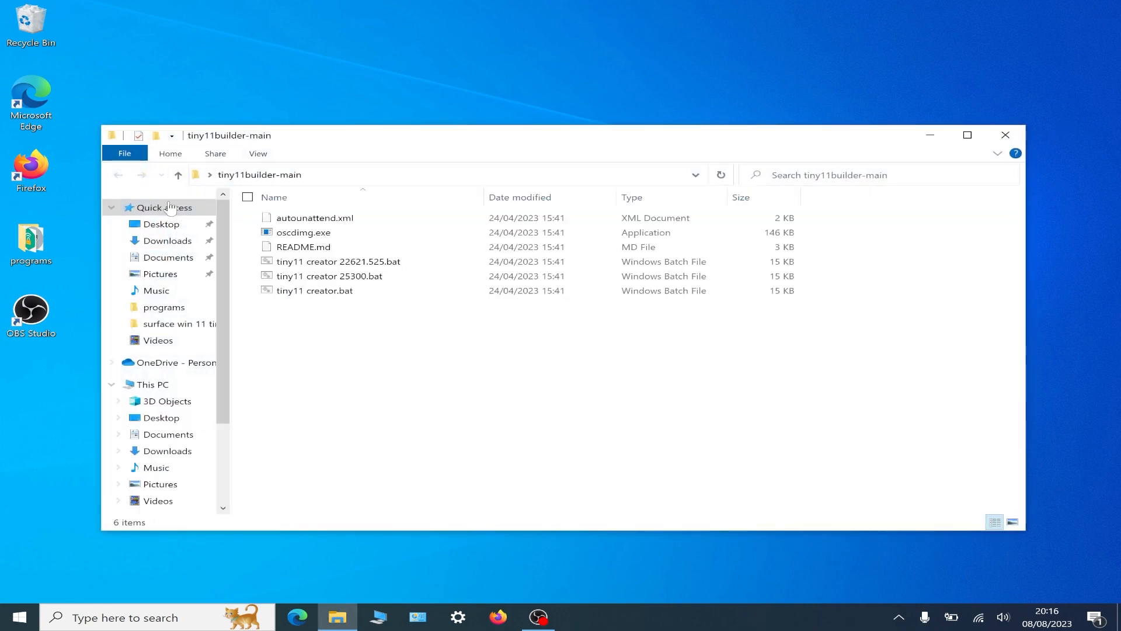
pyautogui.click(317, 217)
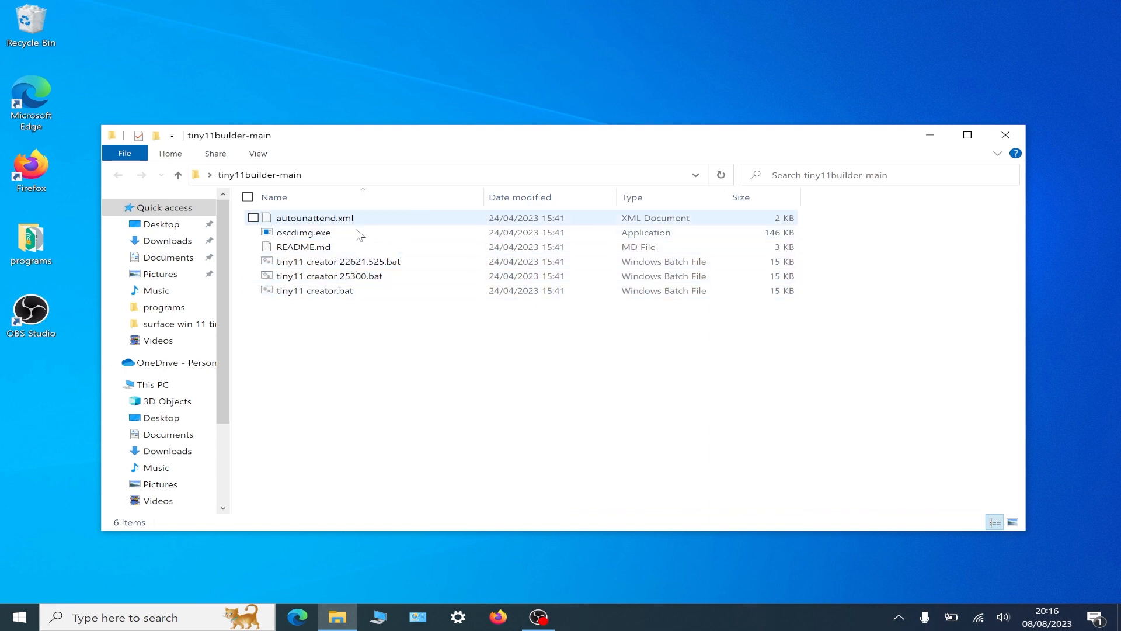
pyautogui.rightClick(338, 261)
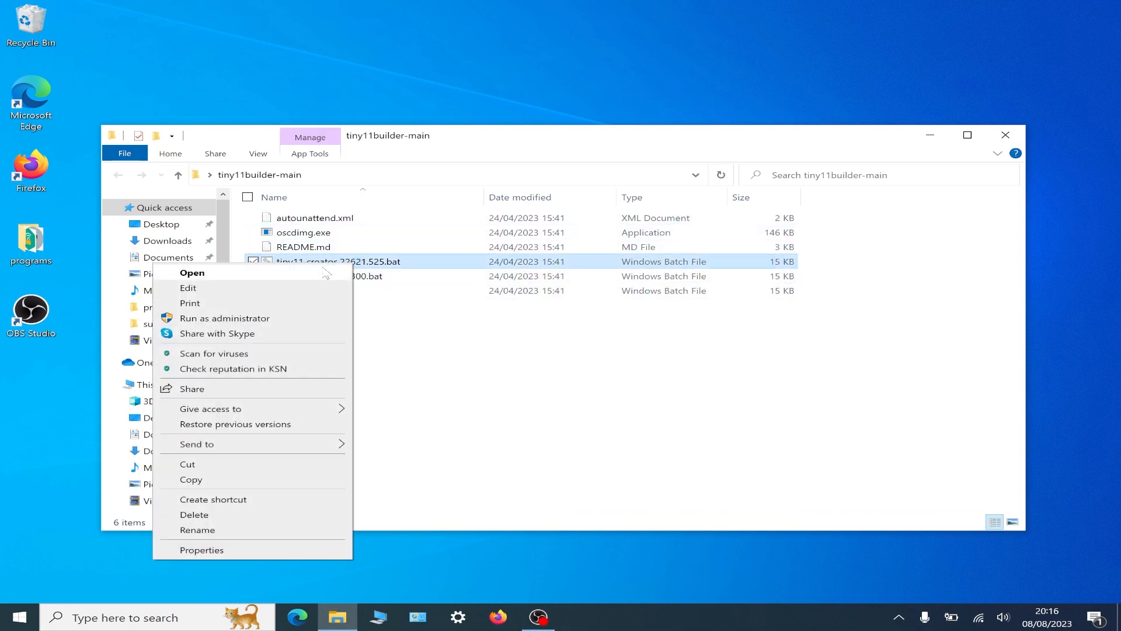
pyautogui.click(225, 318)
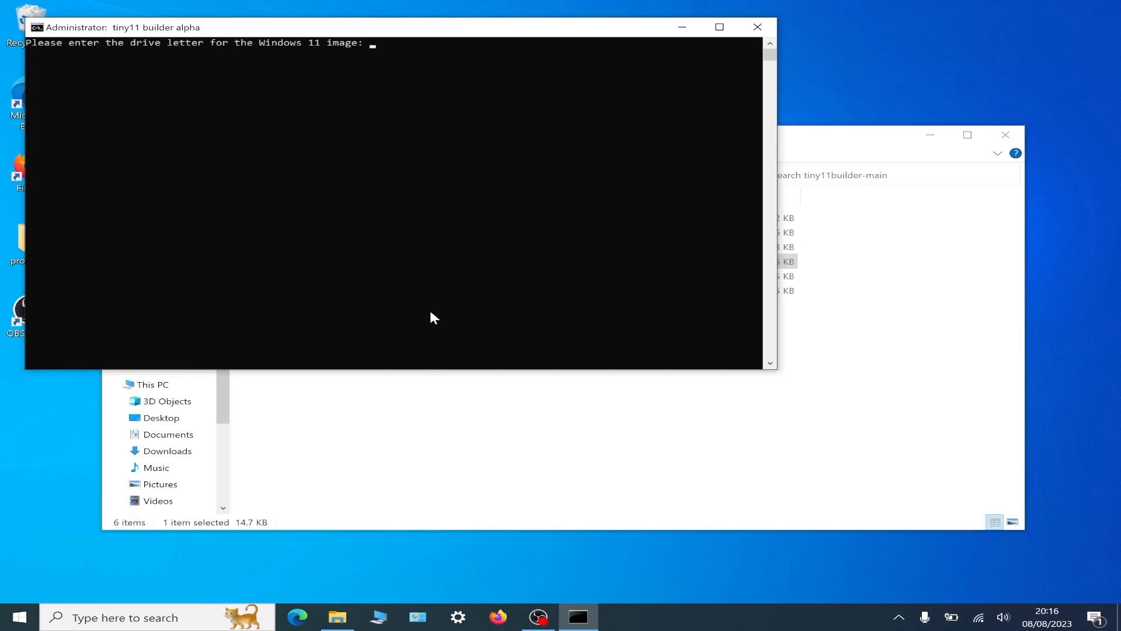
pyautogui.moveTo(528, 17)
pyautogui.write('6')
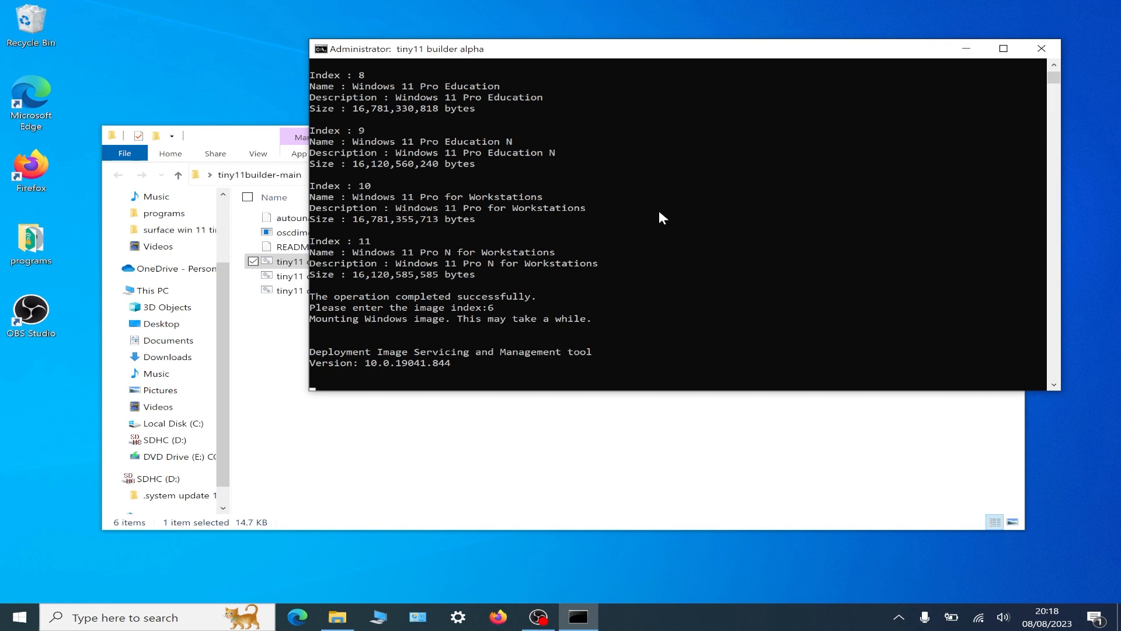
pyautogui.moveTo(645, 222)
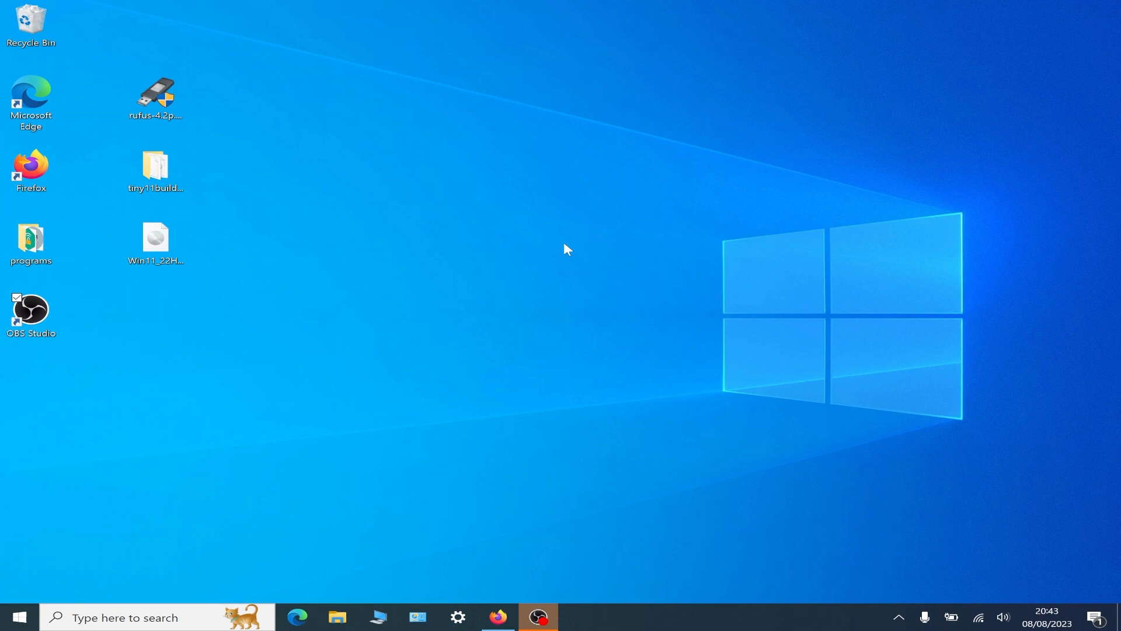
pyautogui.doubleClick(155, 171)
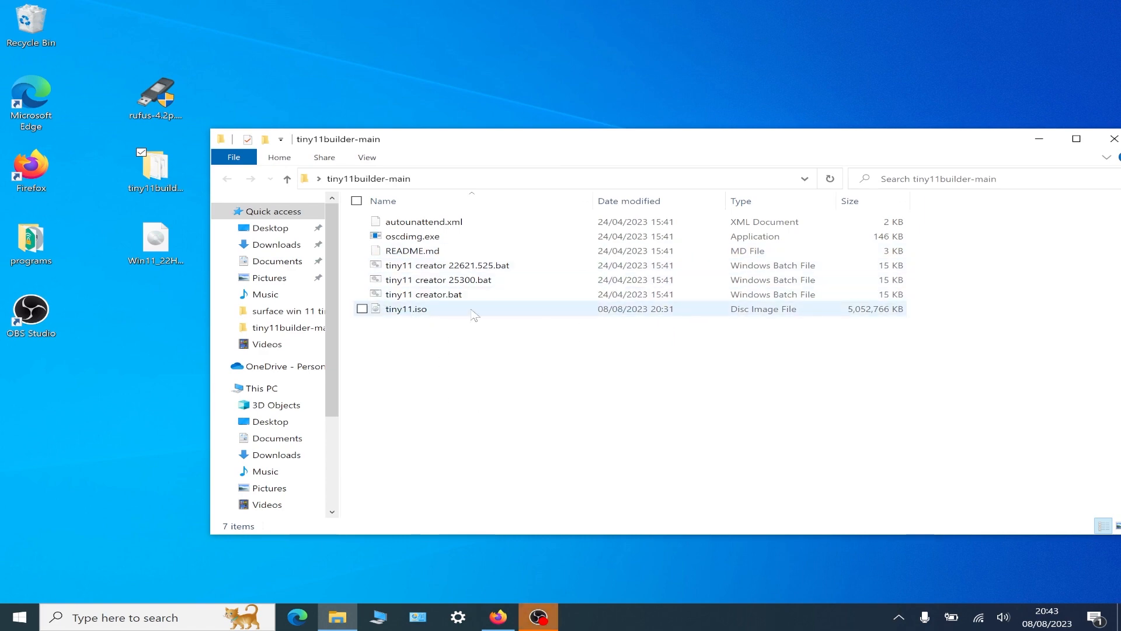
pyautogui.moveTo(798, 316)
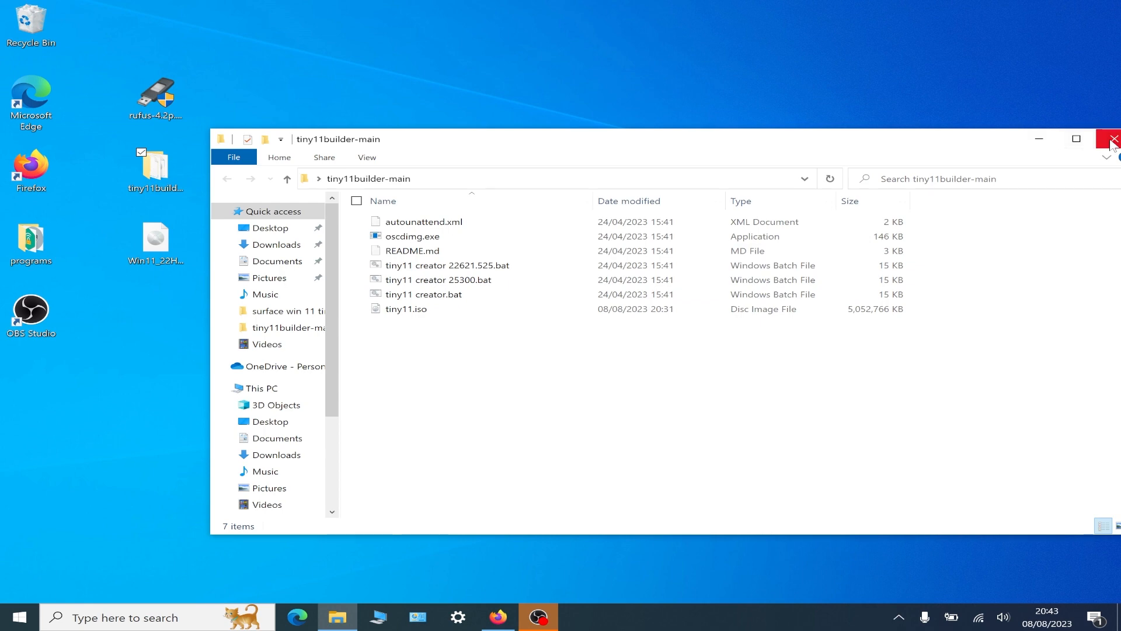
pyautogui.click(1110, 139)
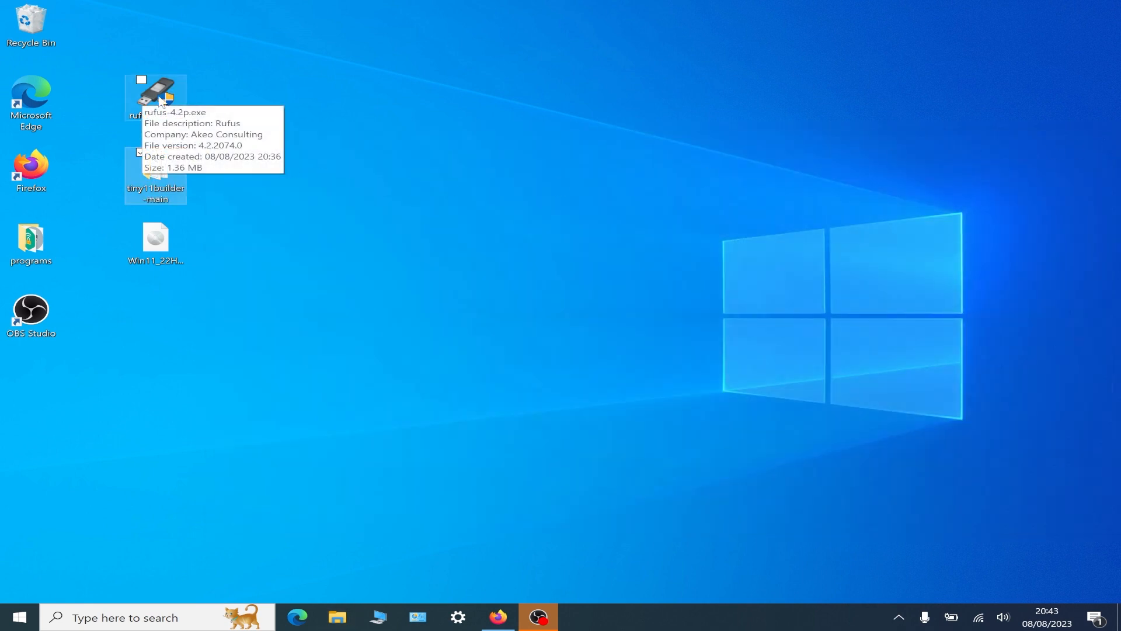
# Launch rufus-4.2p.exe and answer the update-check prompt, with ESD-USB (E:) 7.9GB as device.
pyautogui.doubleClick(155, 97)
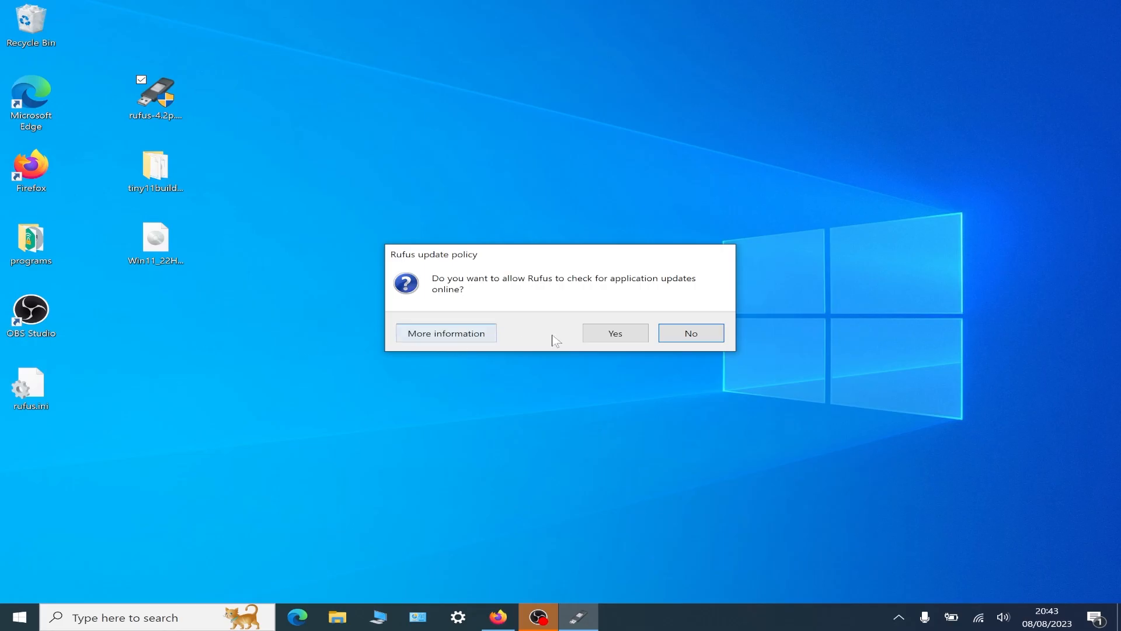
pyautogui.click(689, 332)
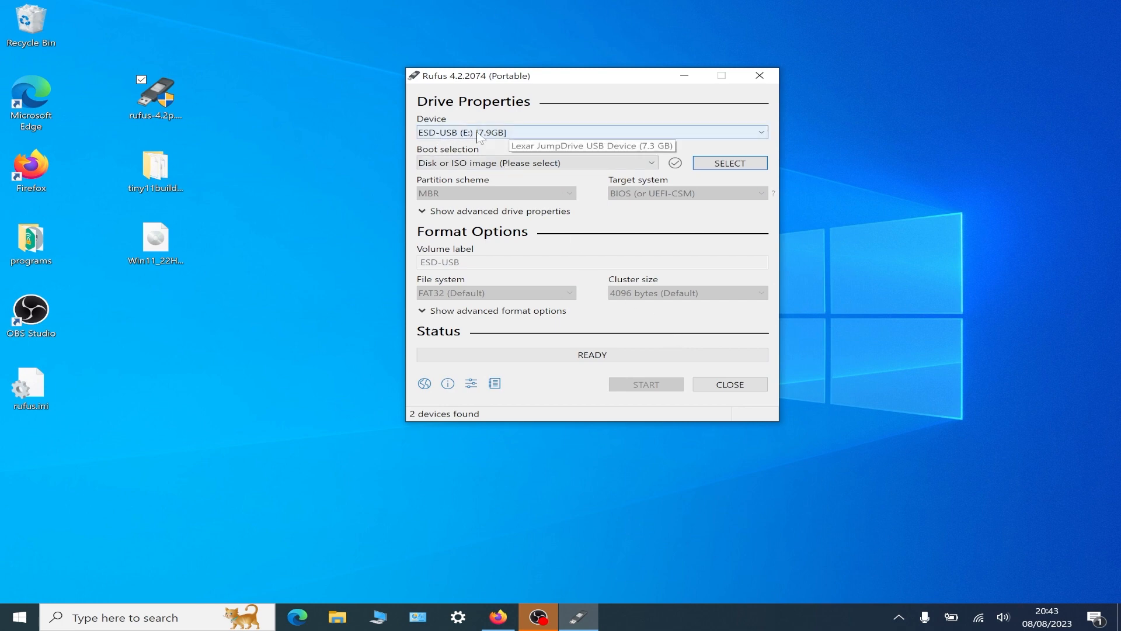
pyautogui.moveTo(488, 139)
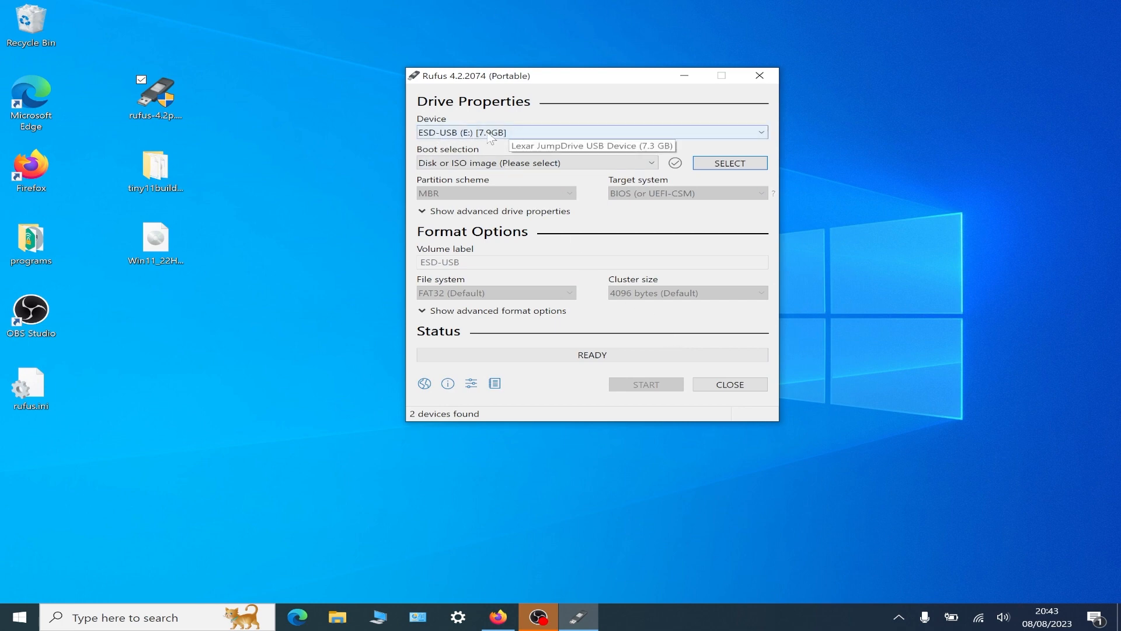
pyautogui.moveTo(535, 162)
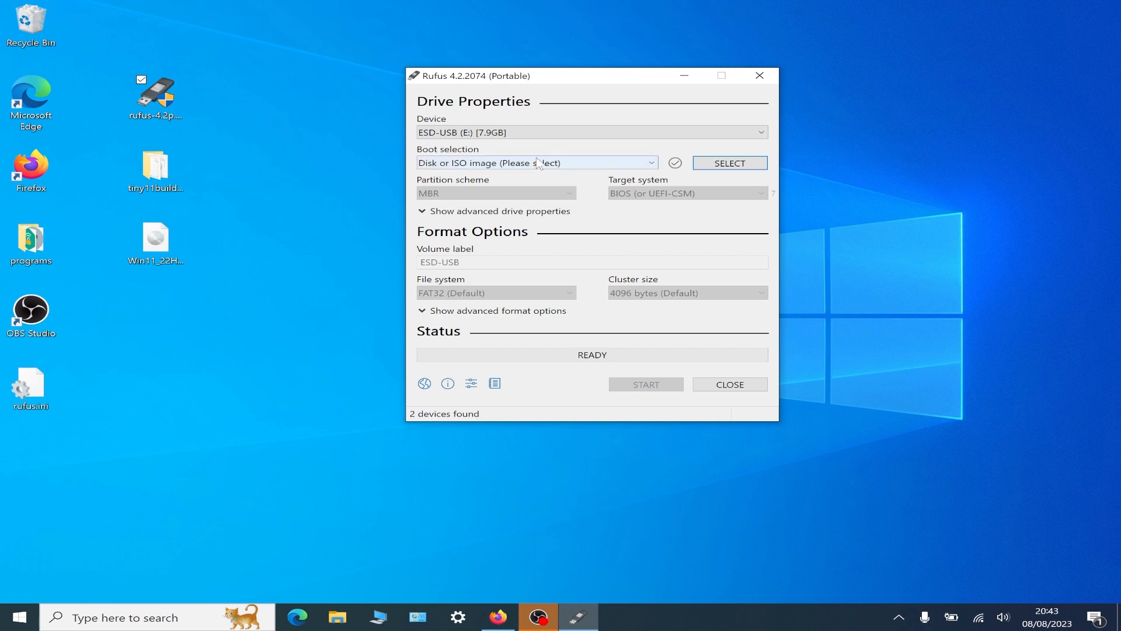
# Load tiny11.iso as the boot image and set the target system to BIOS (or UEFI-CSM).
pyautogui.click(728, 163)
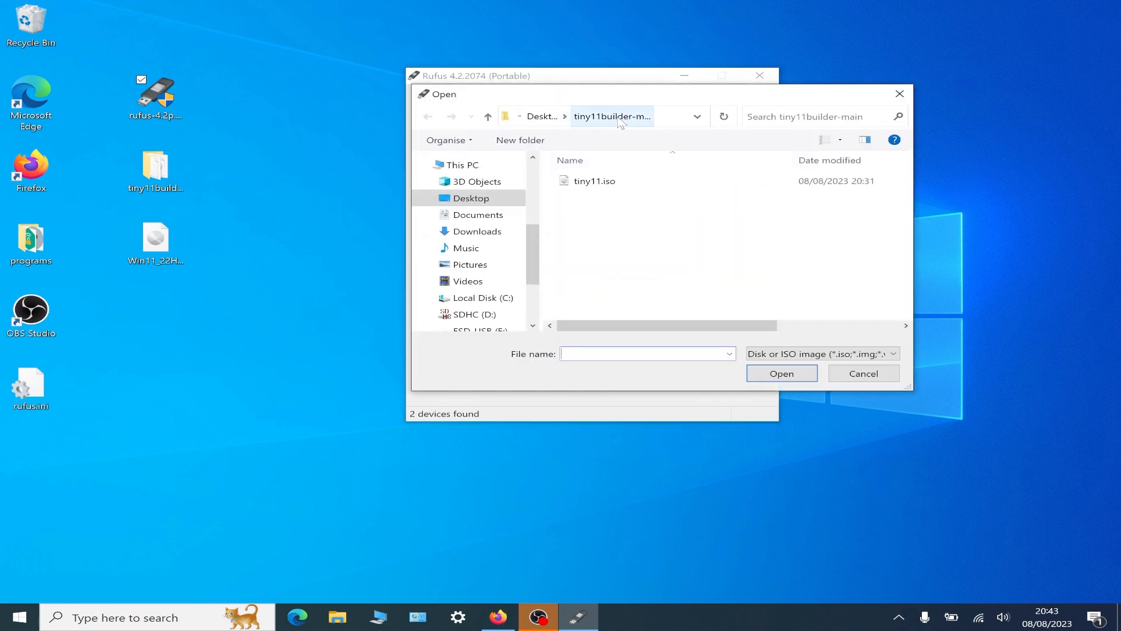
pyautogui.click(594, 181)
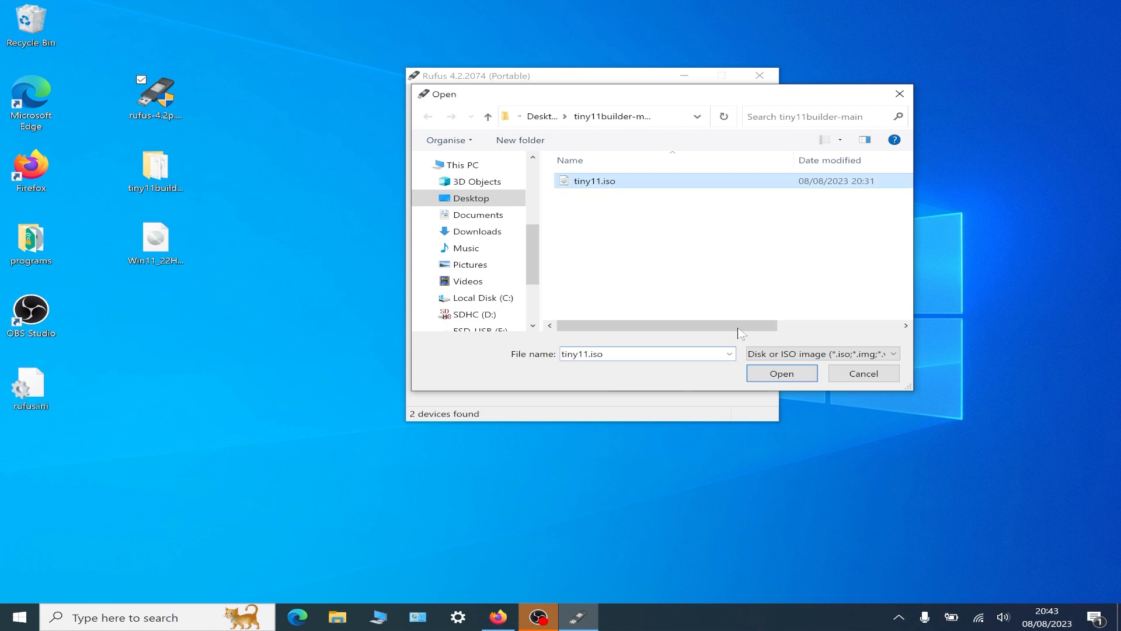
pyautogui.click(780, 373)
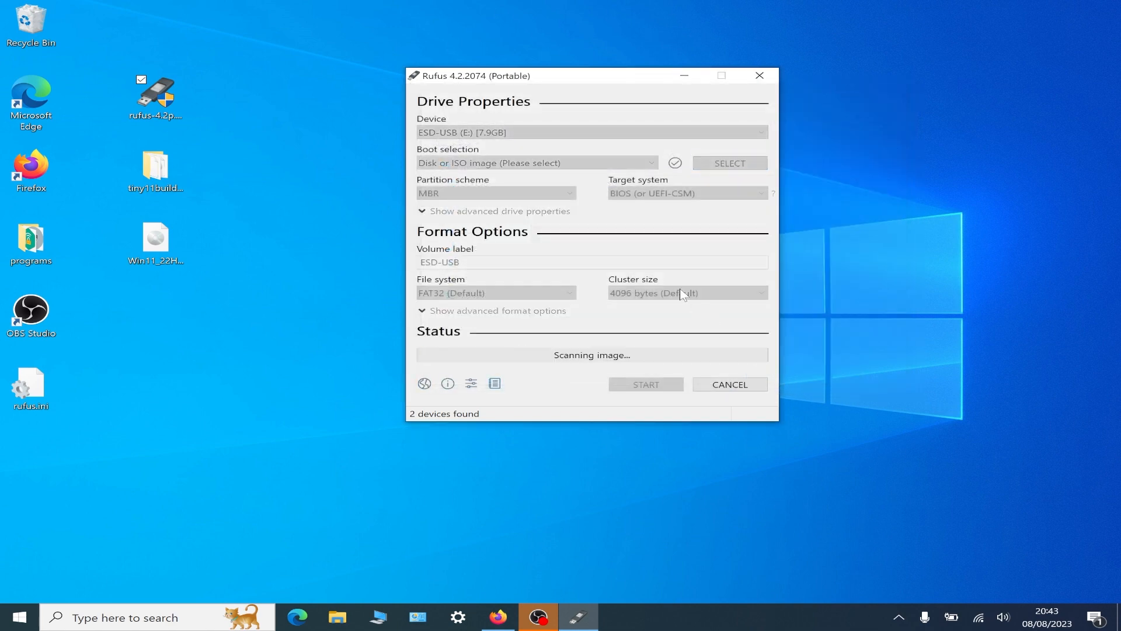
pyautogui.click(729, 162)
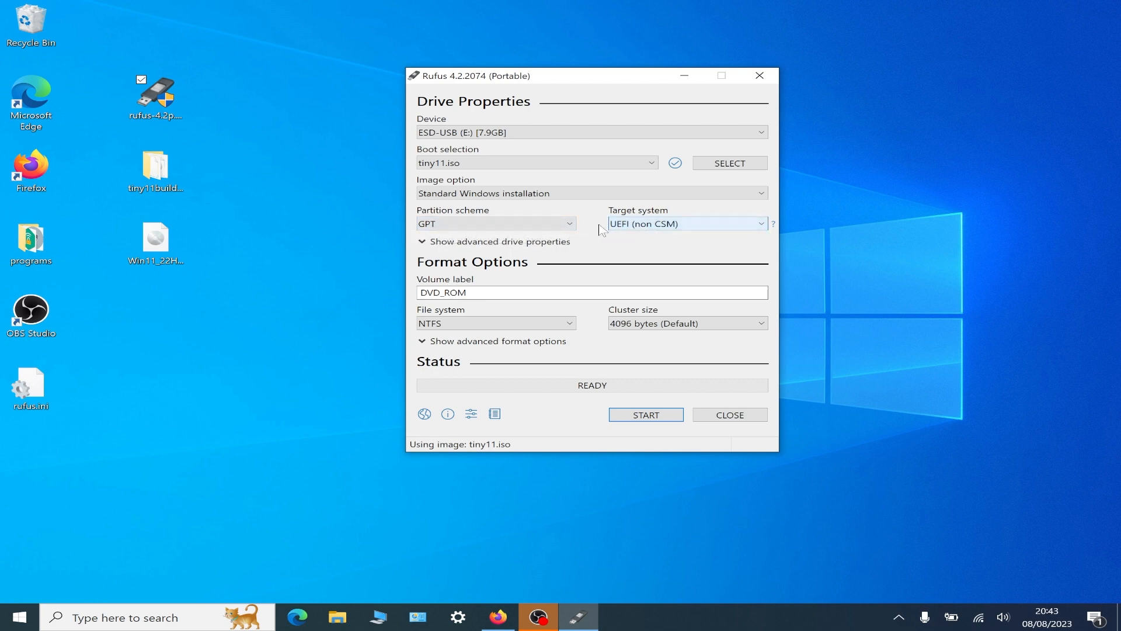
pyautogui.click(496, 223)
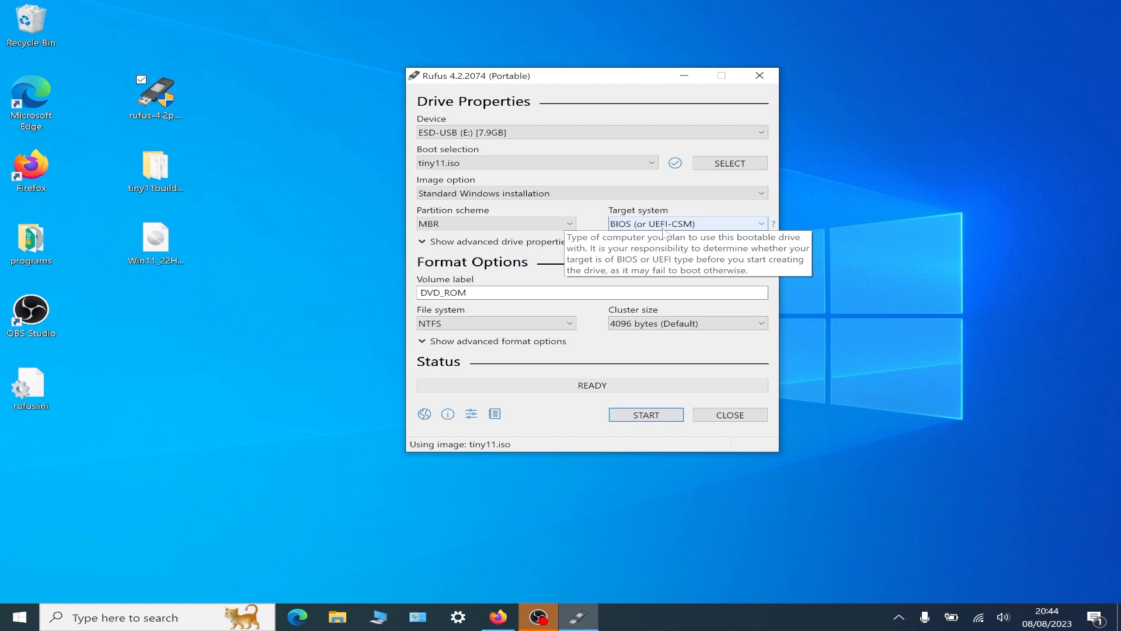
pyautogui.moveTo(610, 317)
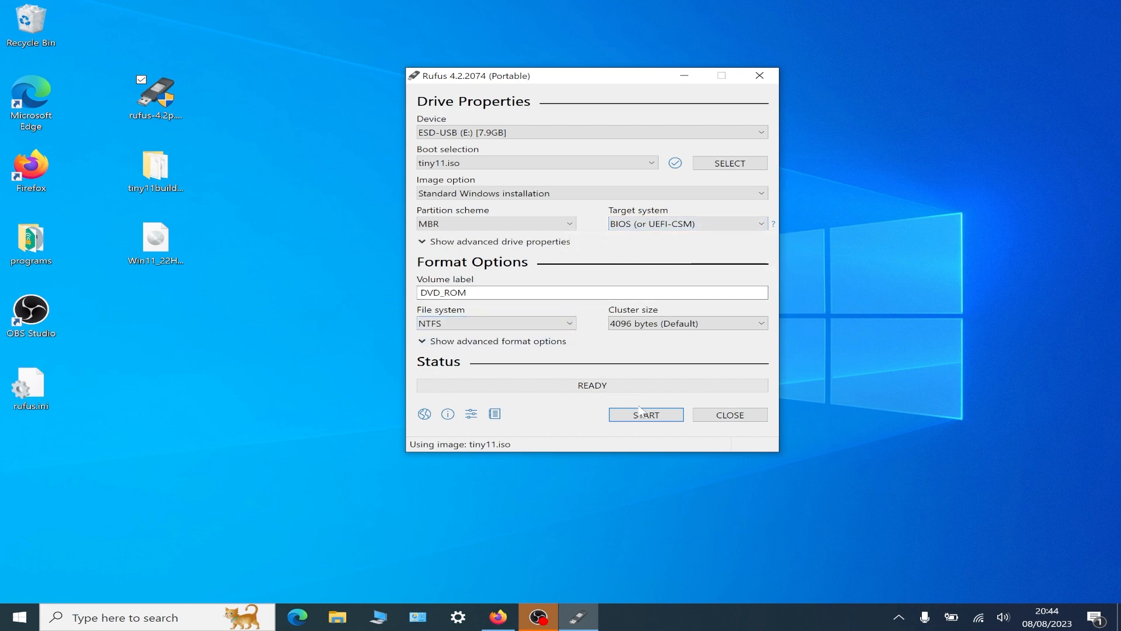
pyautogui.moveTo(645, 415)
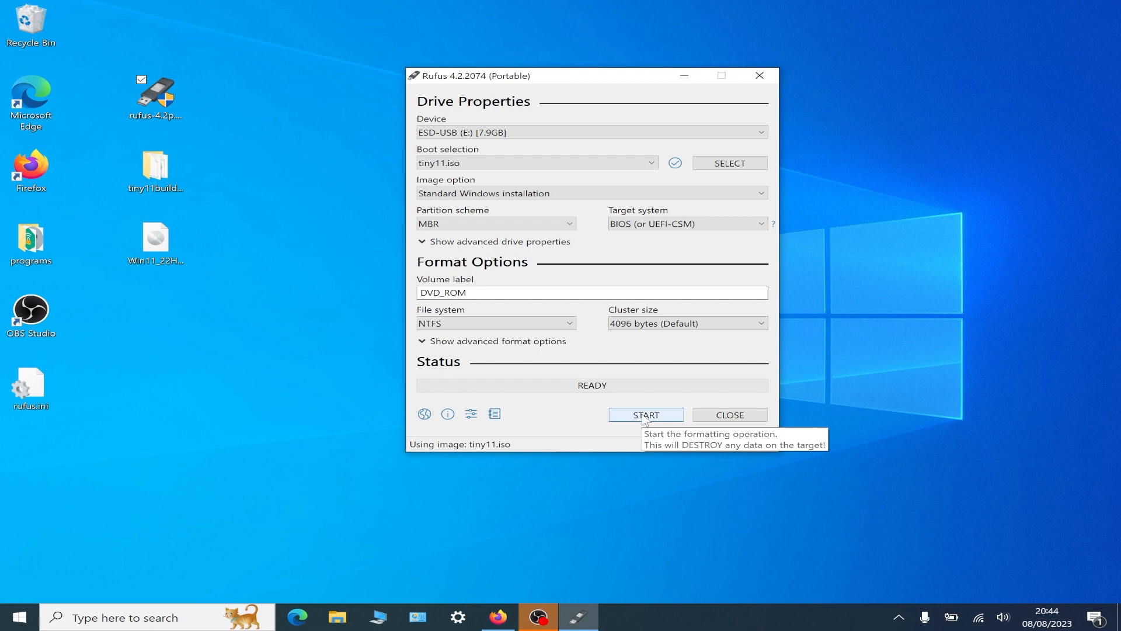
# Start writing tiny11.iso to the USB, keeping both 'Remove requirement' options ticked.
pyautogui.click(644, 415)
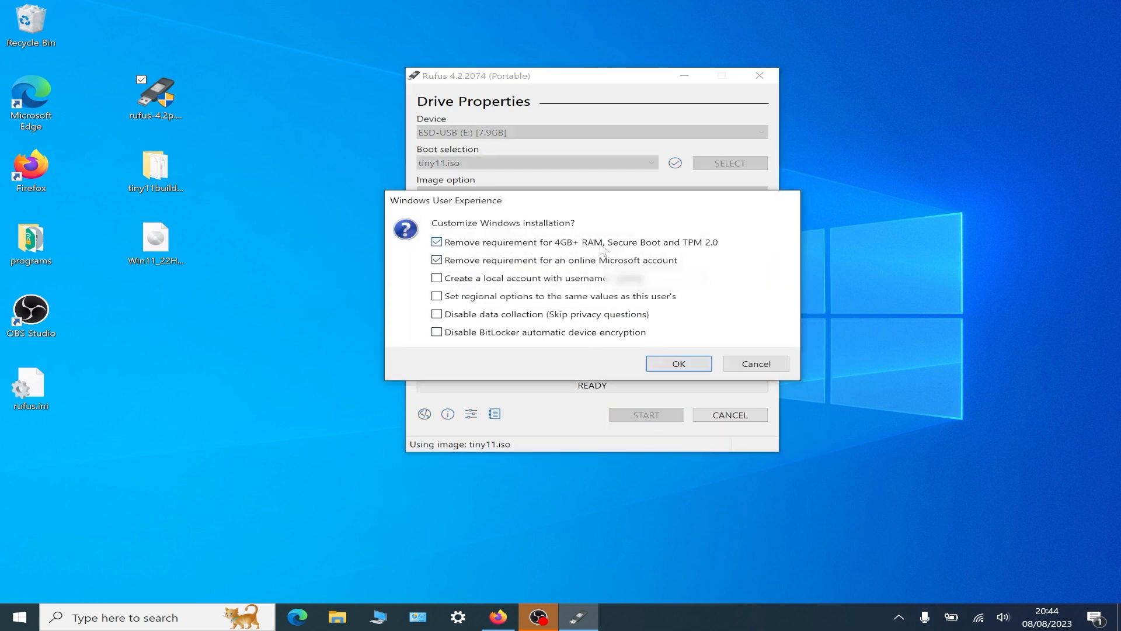
pyautogui.moveTo(715, 250)
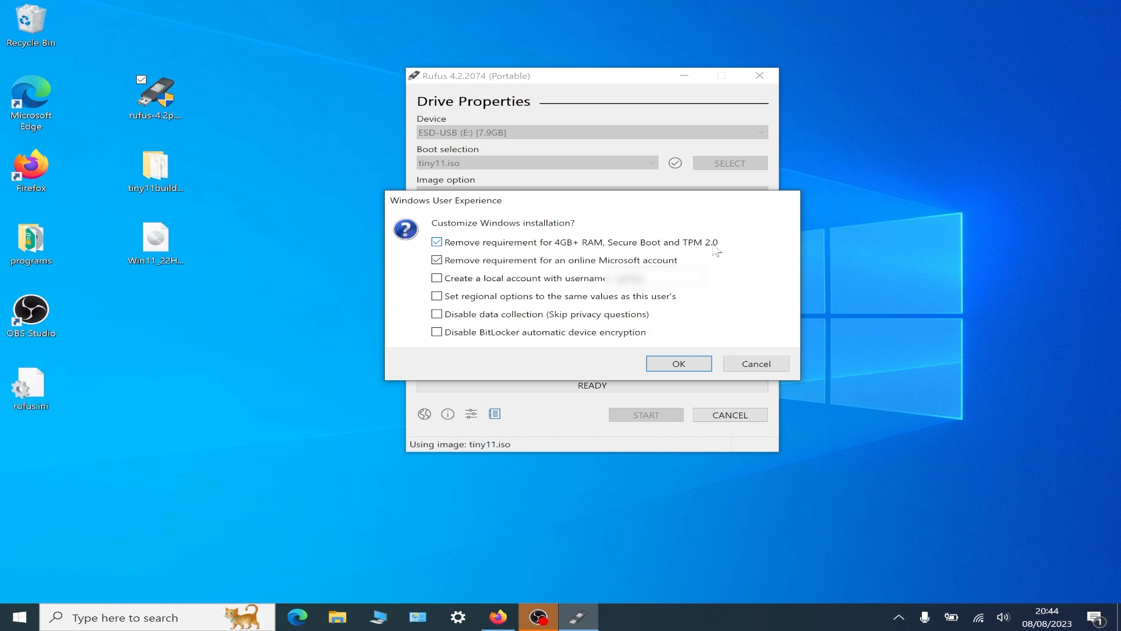
pyautogui.click(677, 363)
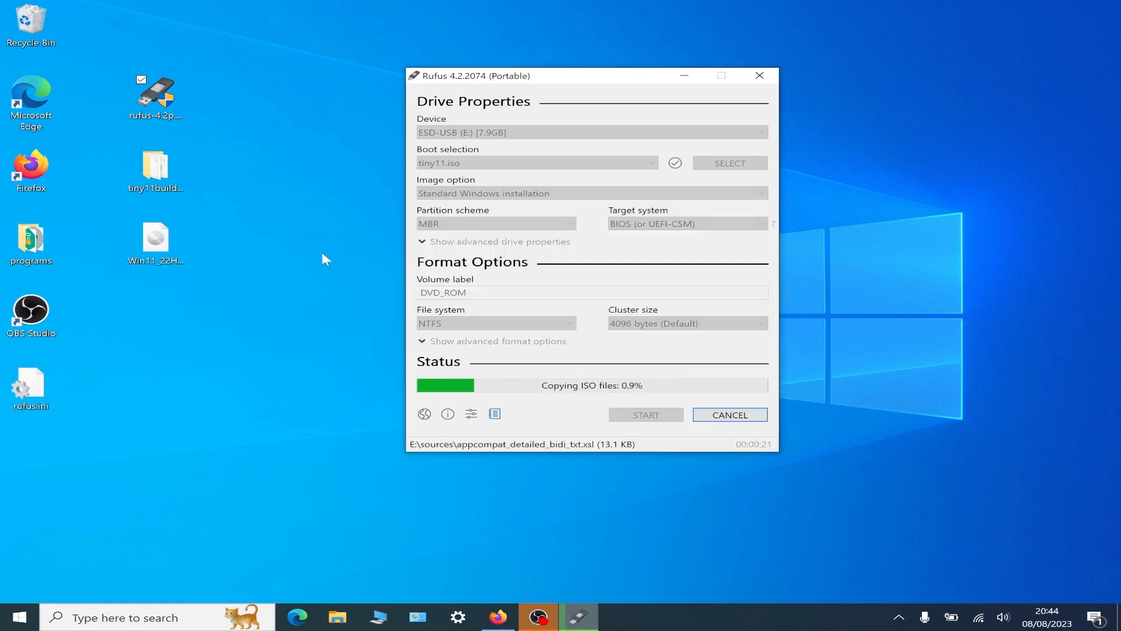